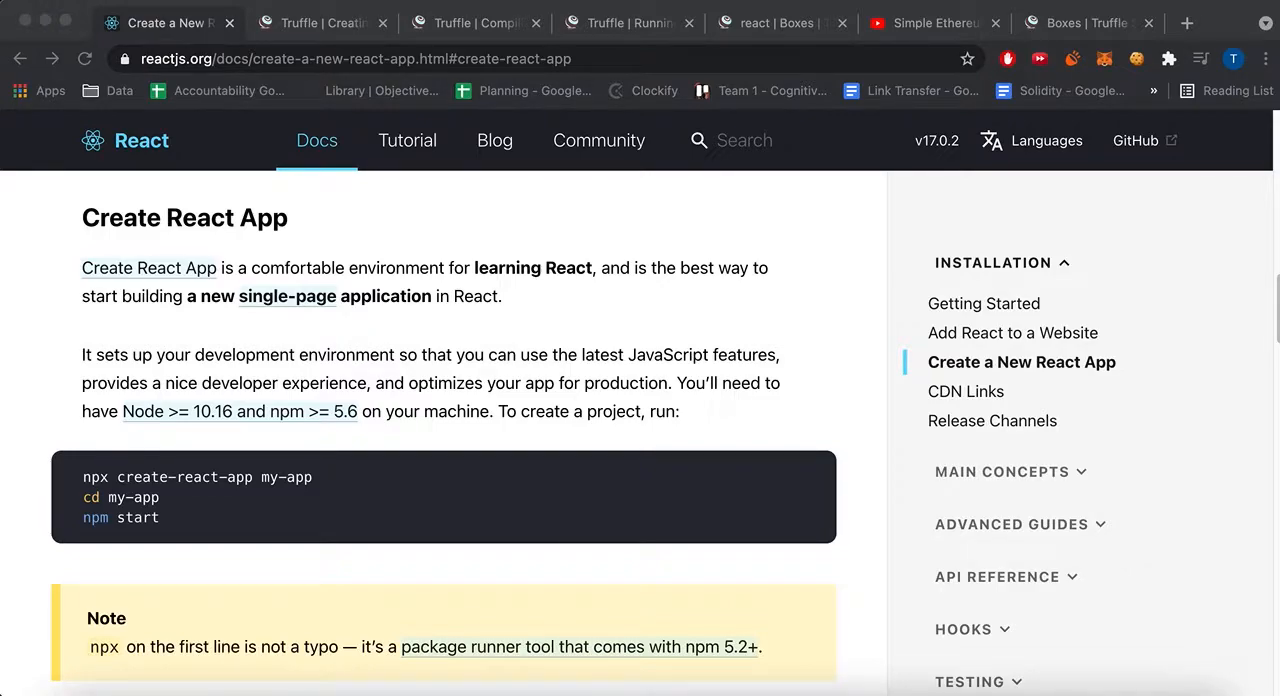
Browse the Truffle Boxes list down to the React box and its Installation steps
left_click(1084, 22)
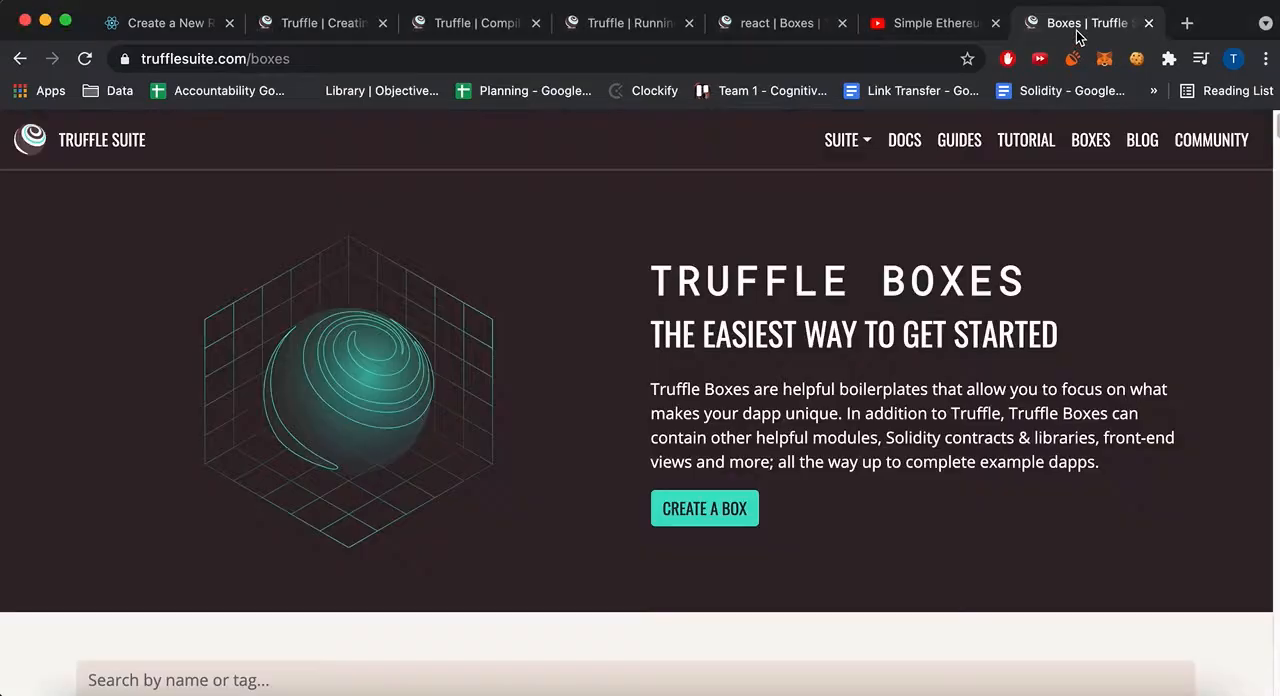
scroll("down", 3)
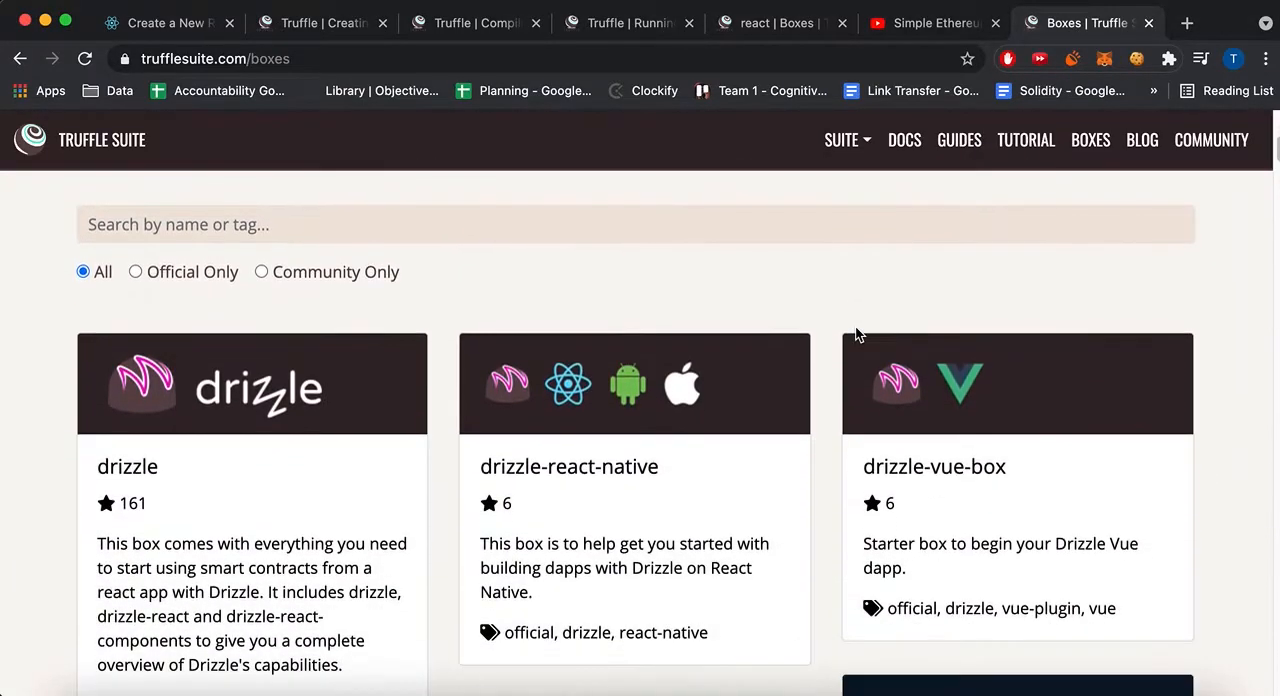
scroll("down", 3)
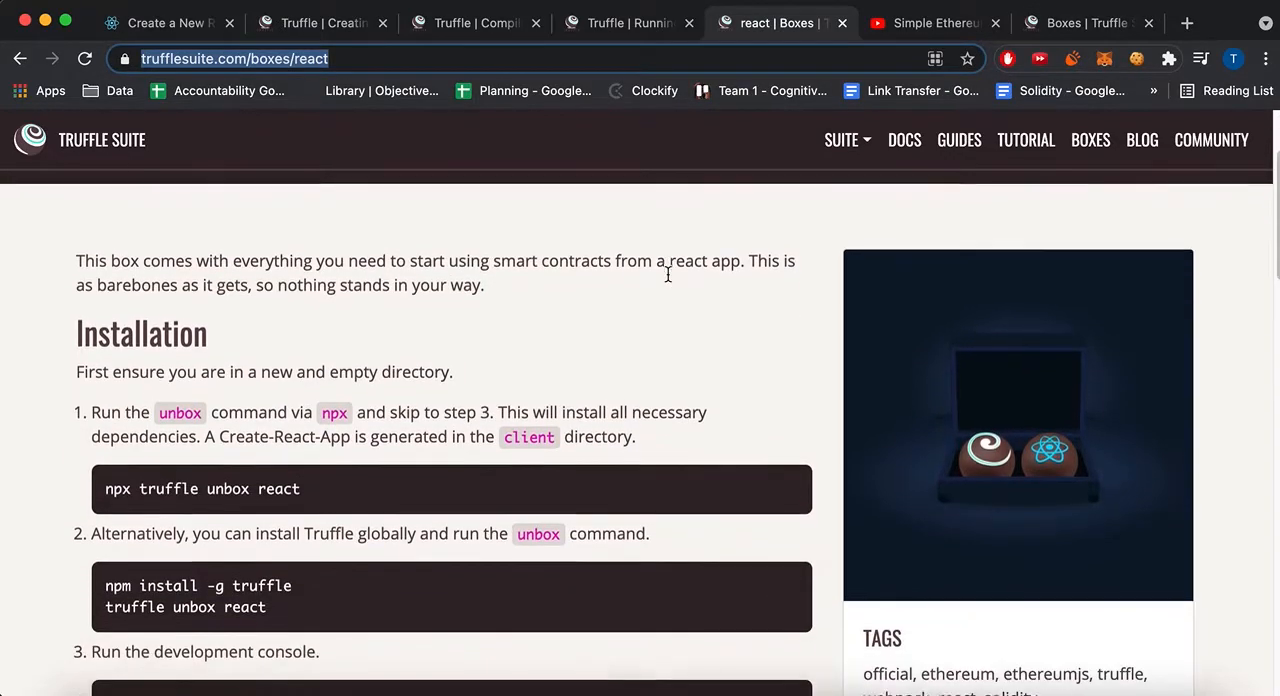
scroll("down", 3)
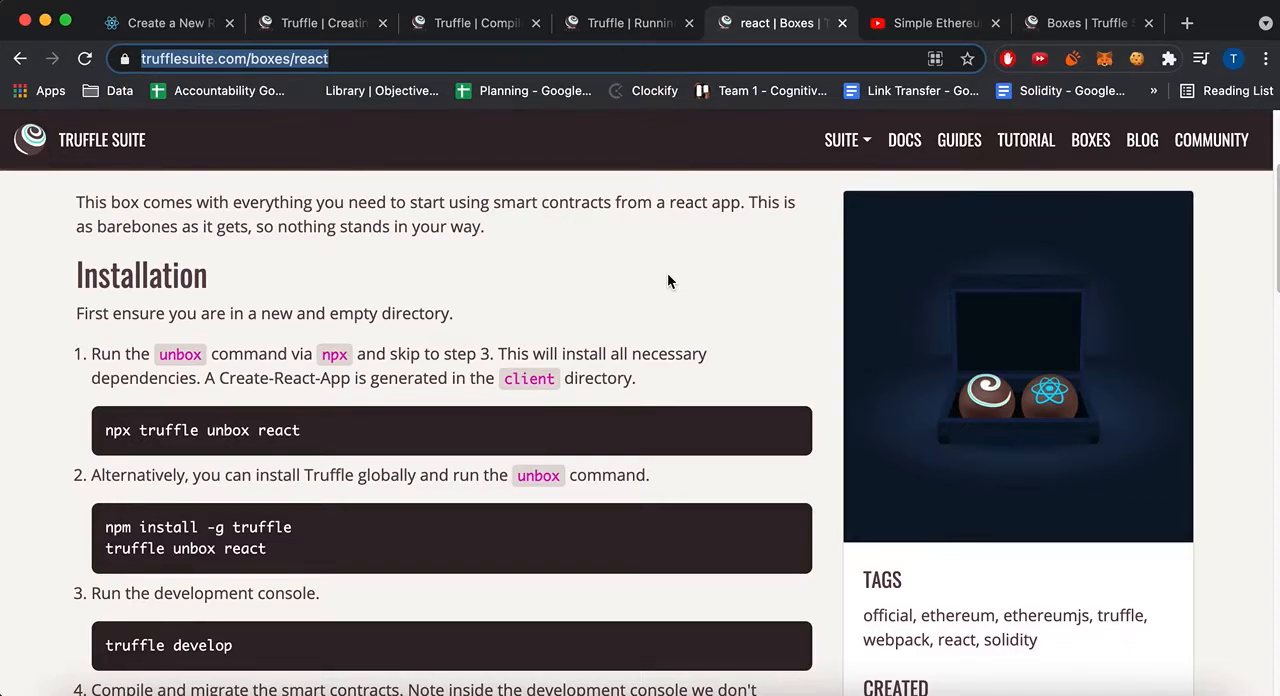
mouse_move(656, 270)
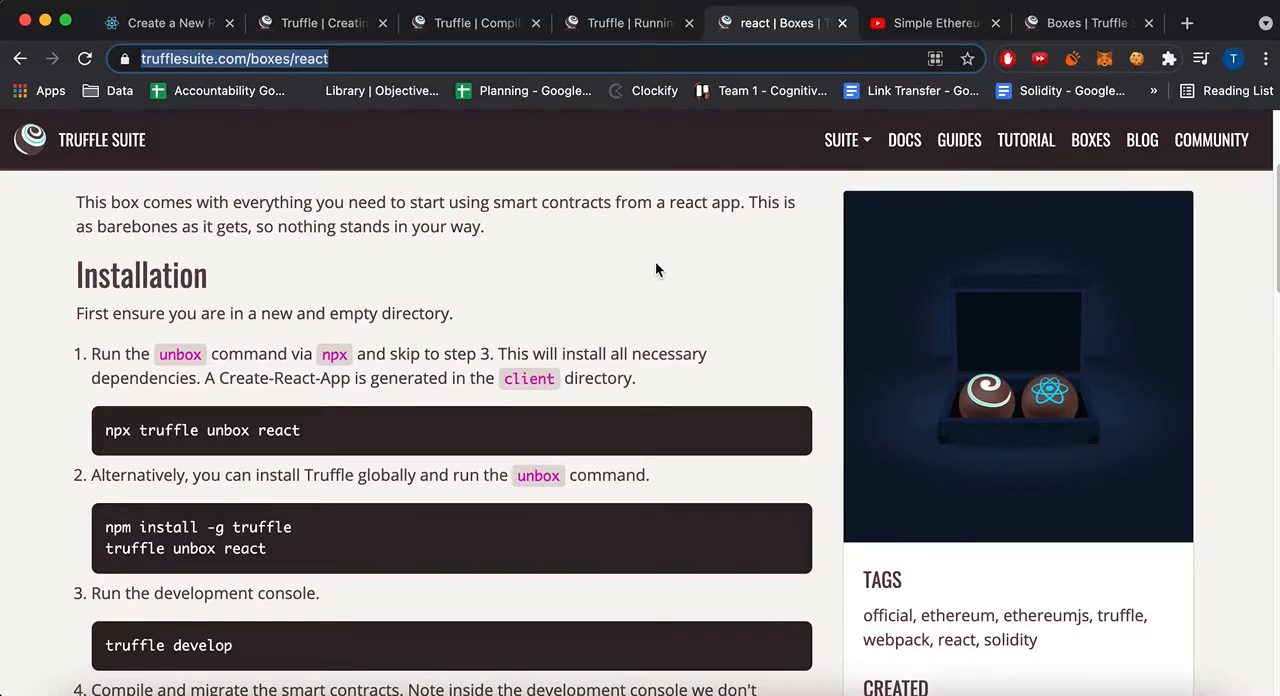
mouse_move(712, 530)
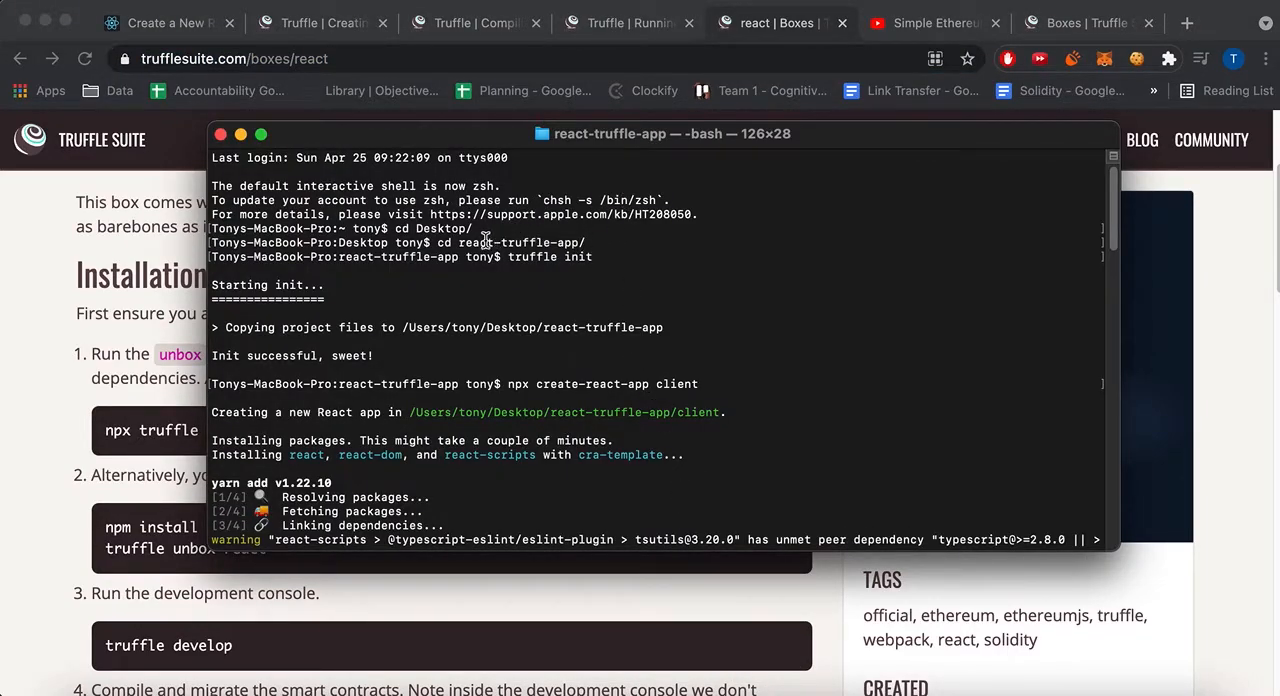
Select the react-truffle-app project folder name in the Terminal output
double_click(520, 242)
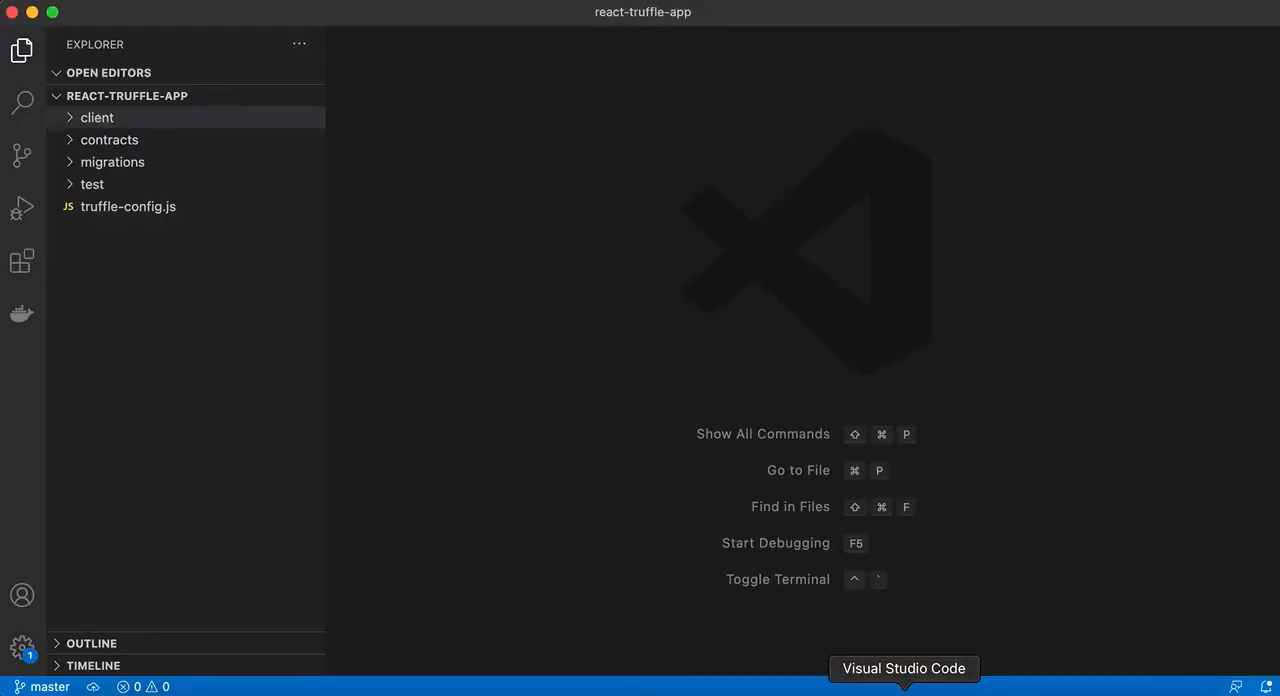
Expand the project folders and review Migrations.sol and 1_initial_migration.js
left_click(108, 140)
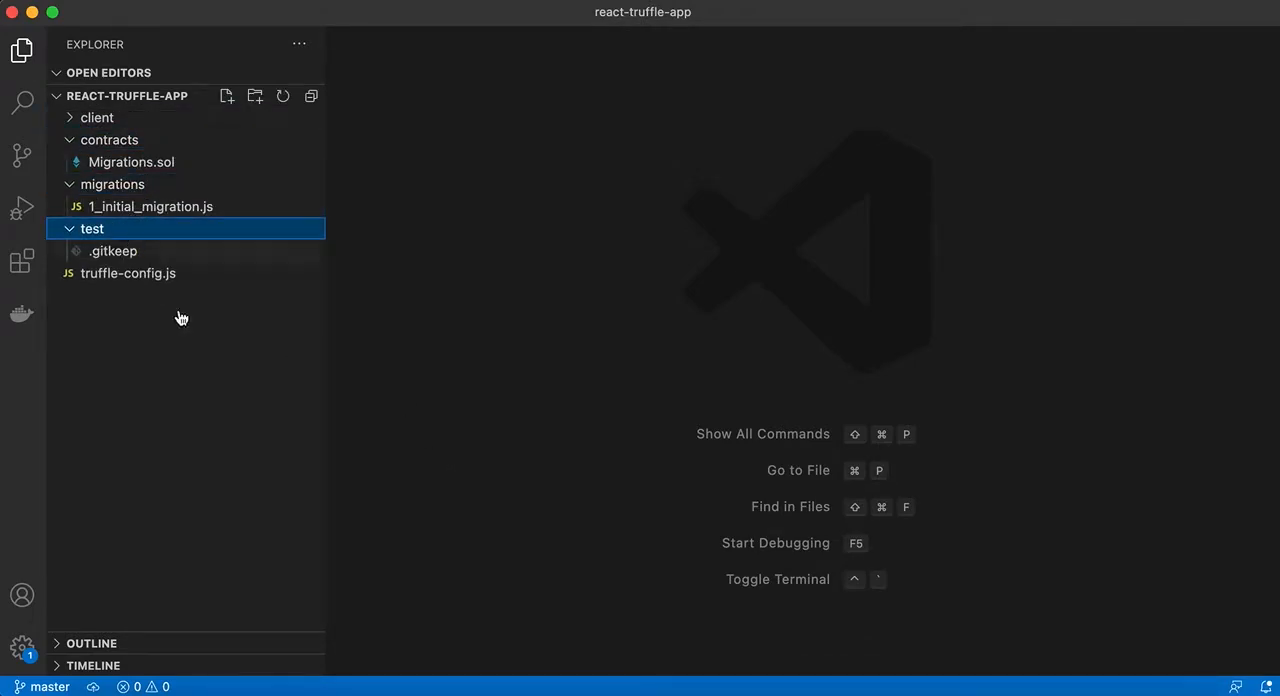
mouse_move(288, 276)
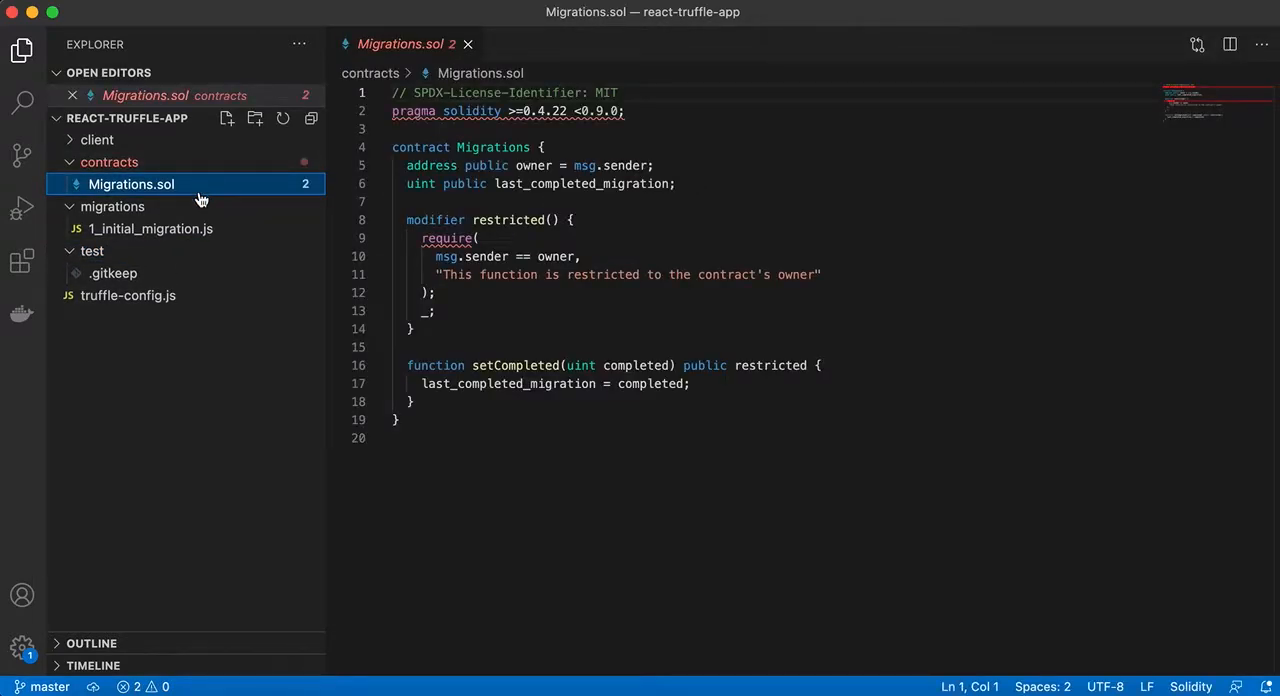
left_click(150, 228)
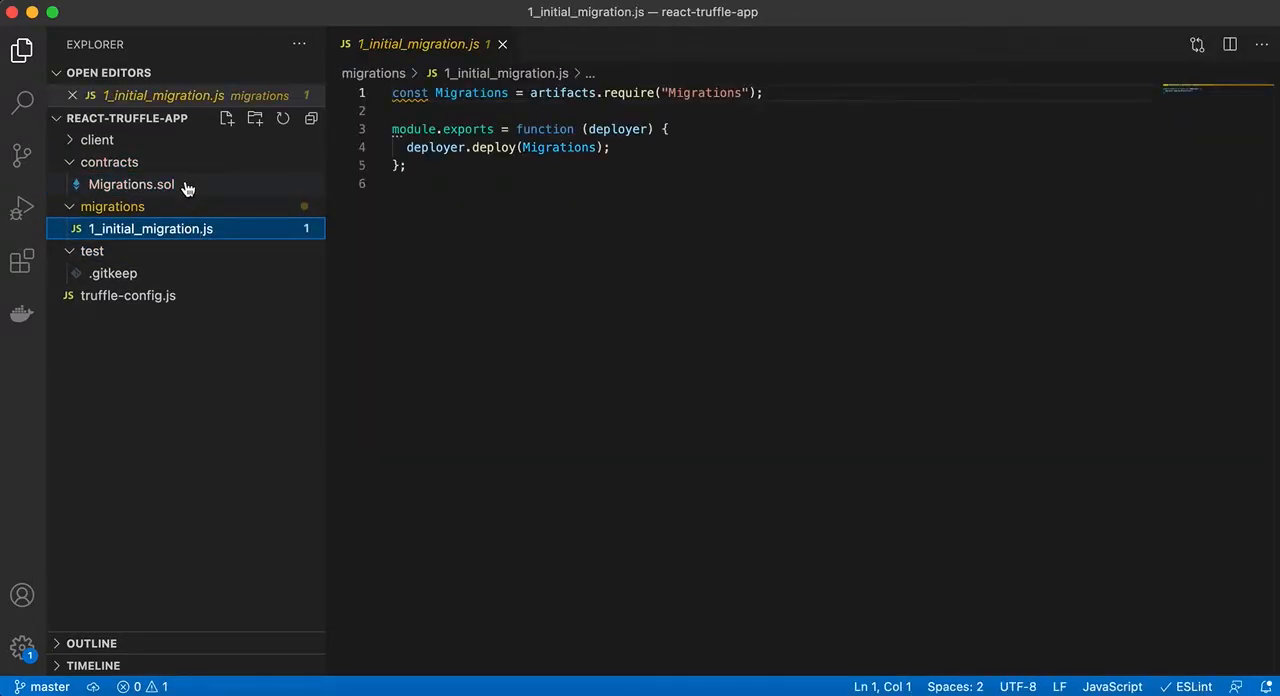
mouse_move(130, 184)
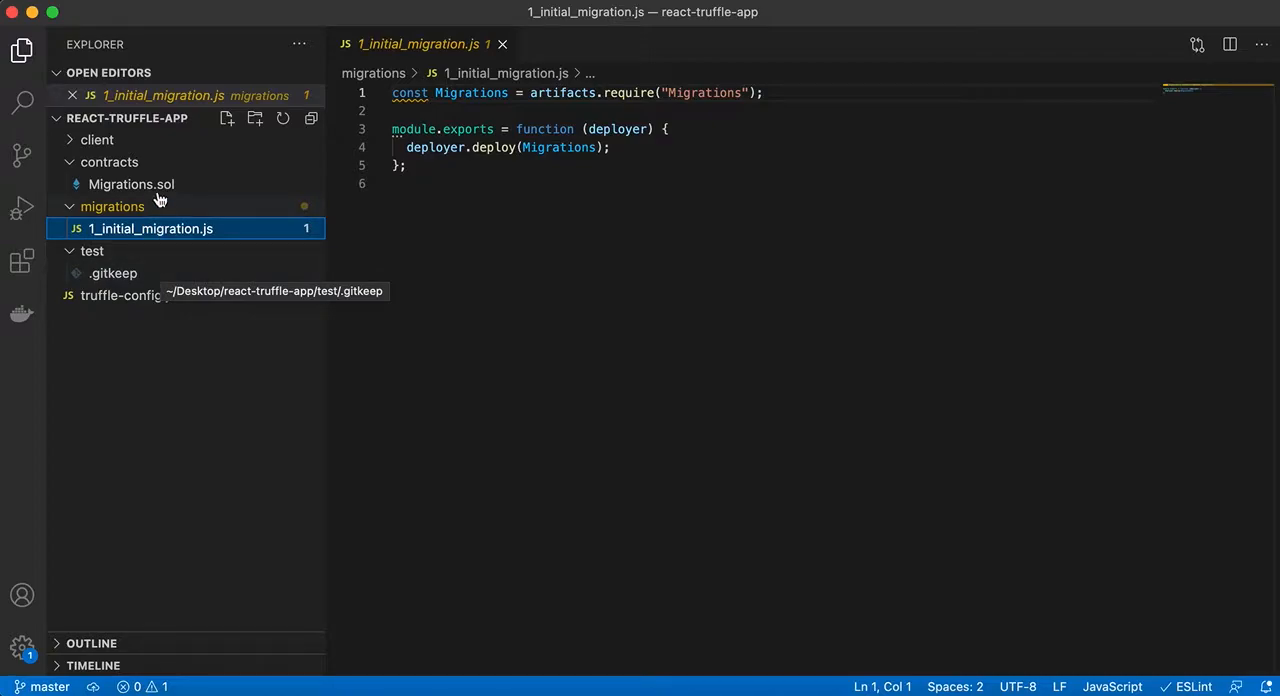
left_click(130, 184)
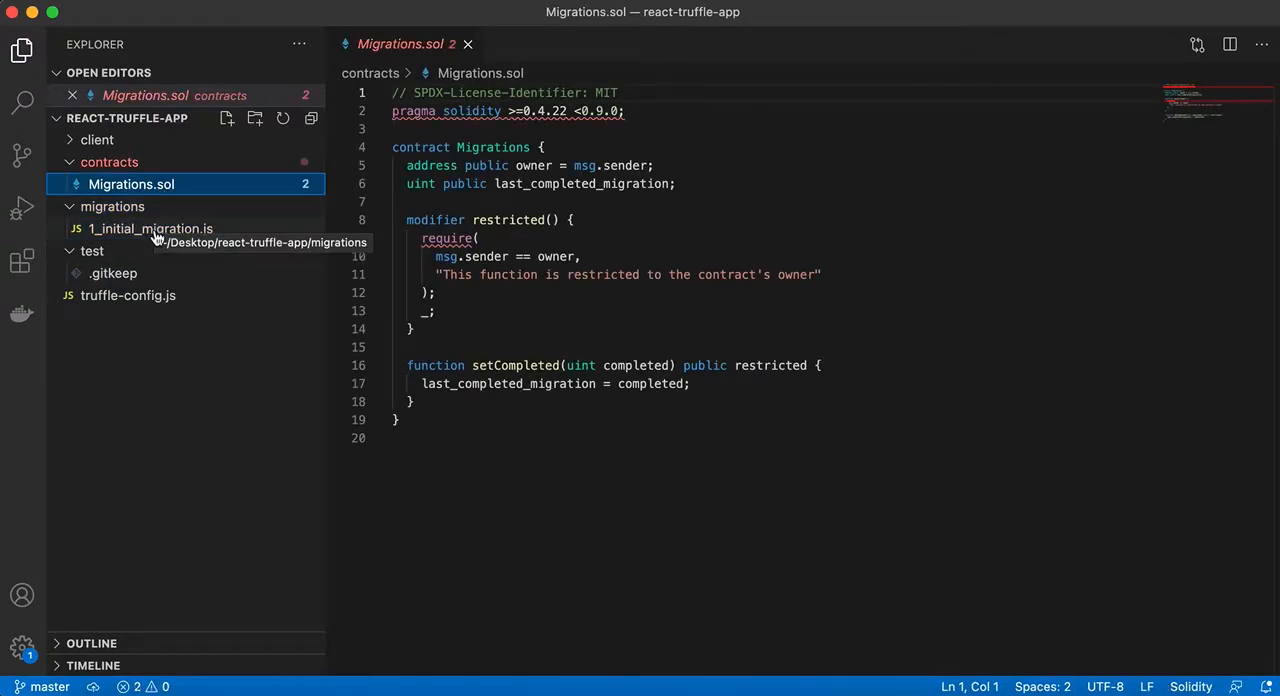
left_click(152, 228)
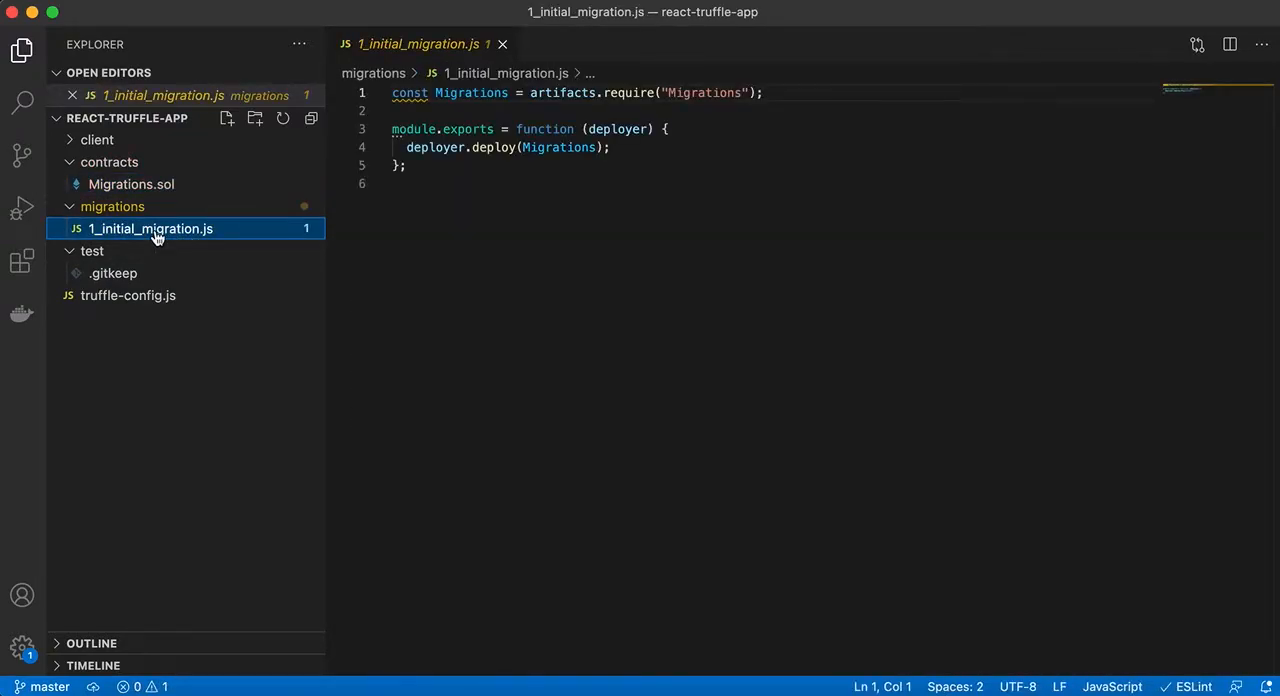
Keep truffle-config.js open in the editor for review
left_click(128, 296)
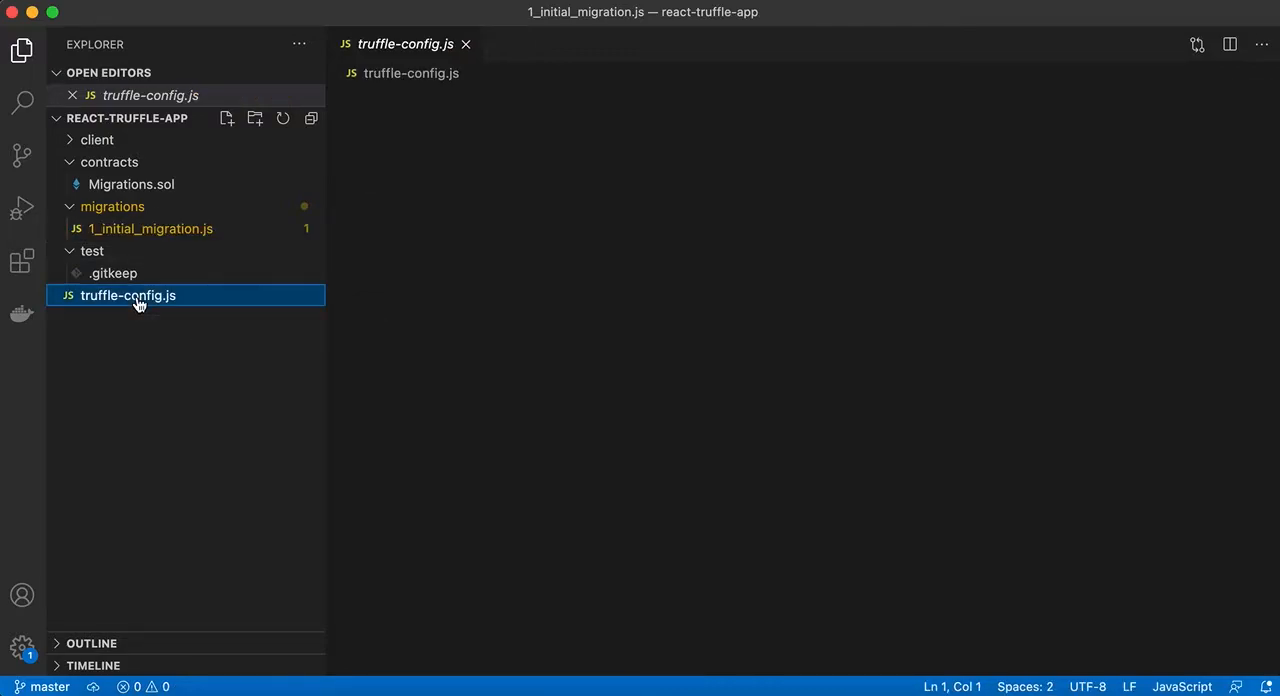
double_click(128, 296)
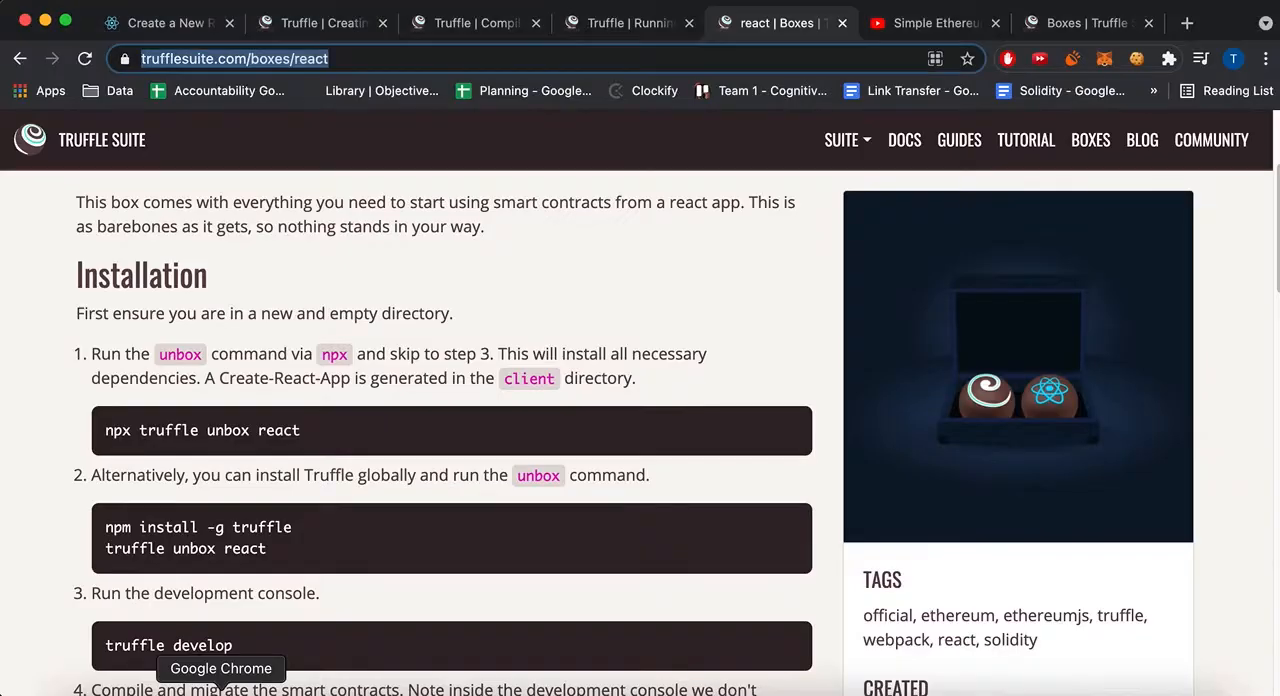
mouse_move(430, 452)
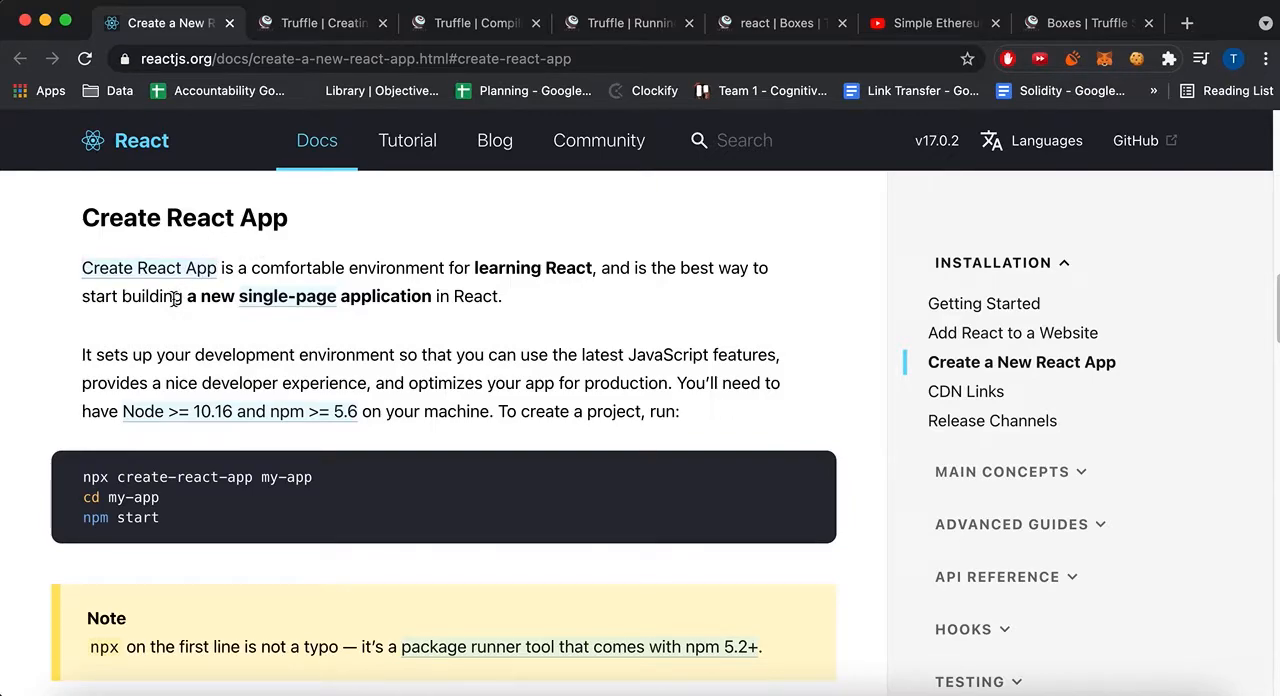
mouse_move(216, 296)
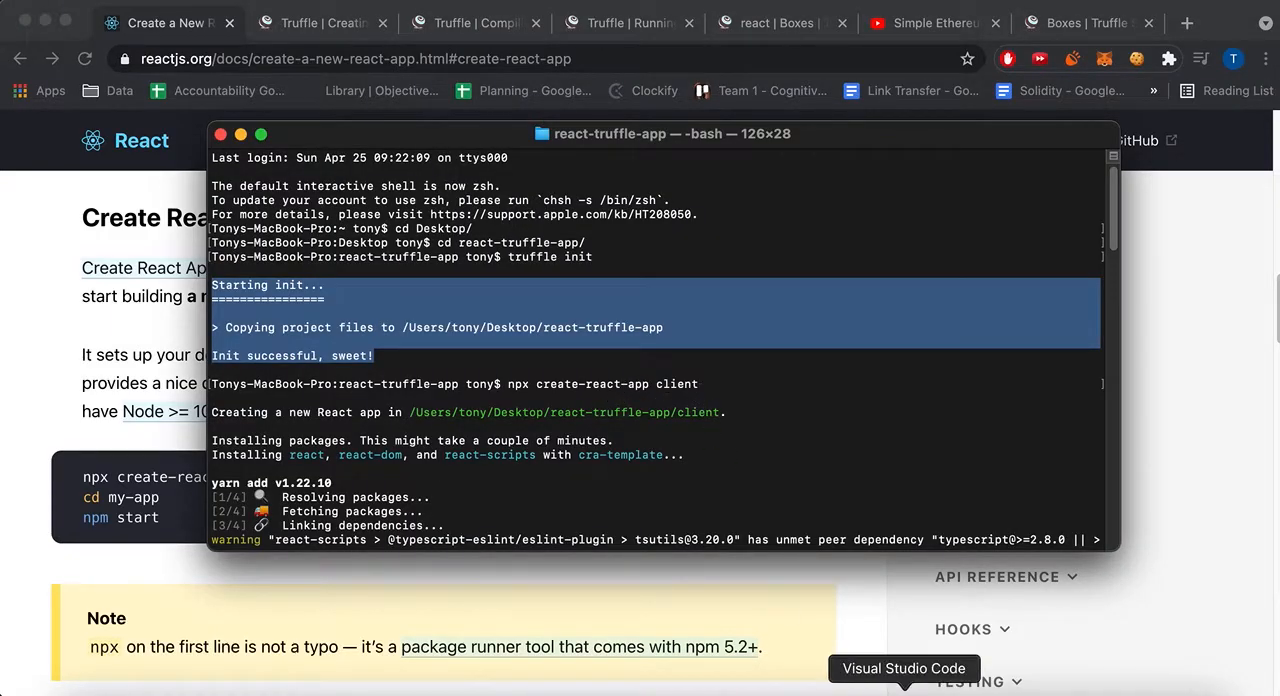
Review the create-react-app success output and start truffle develop in the project root
left_click(904, 680)
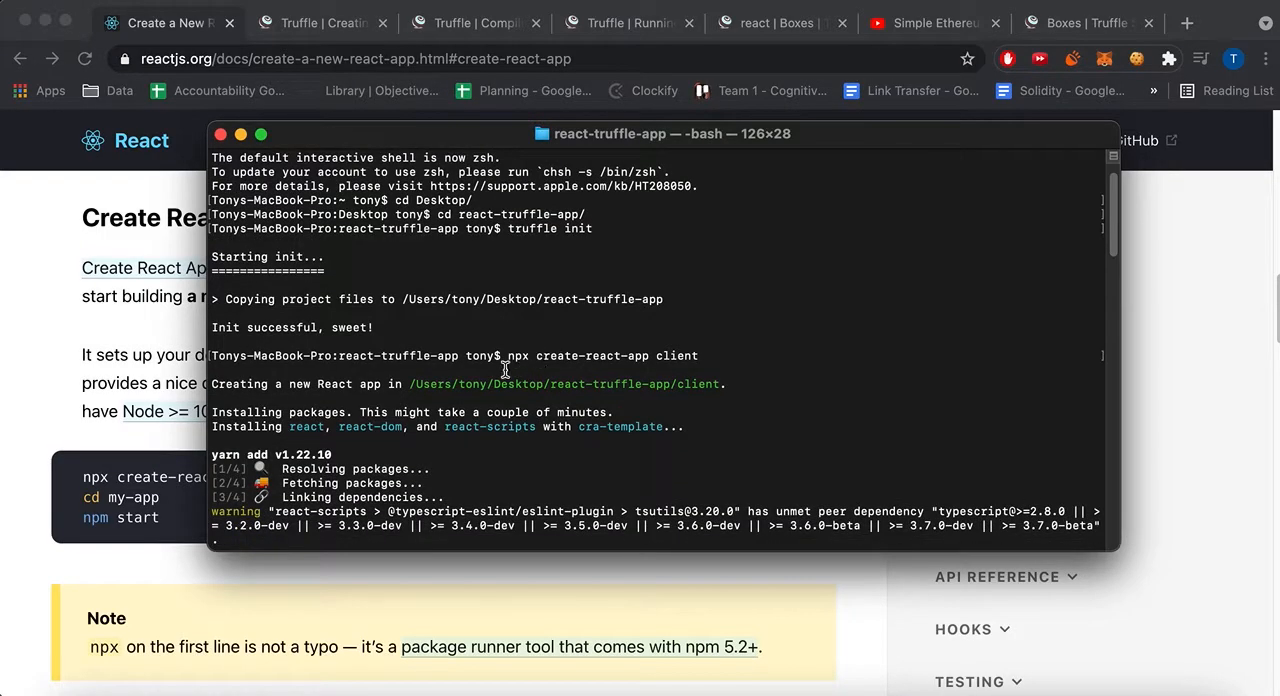
left_click_drag(508, 356, 704, 356)
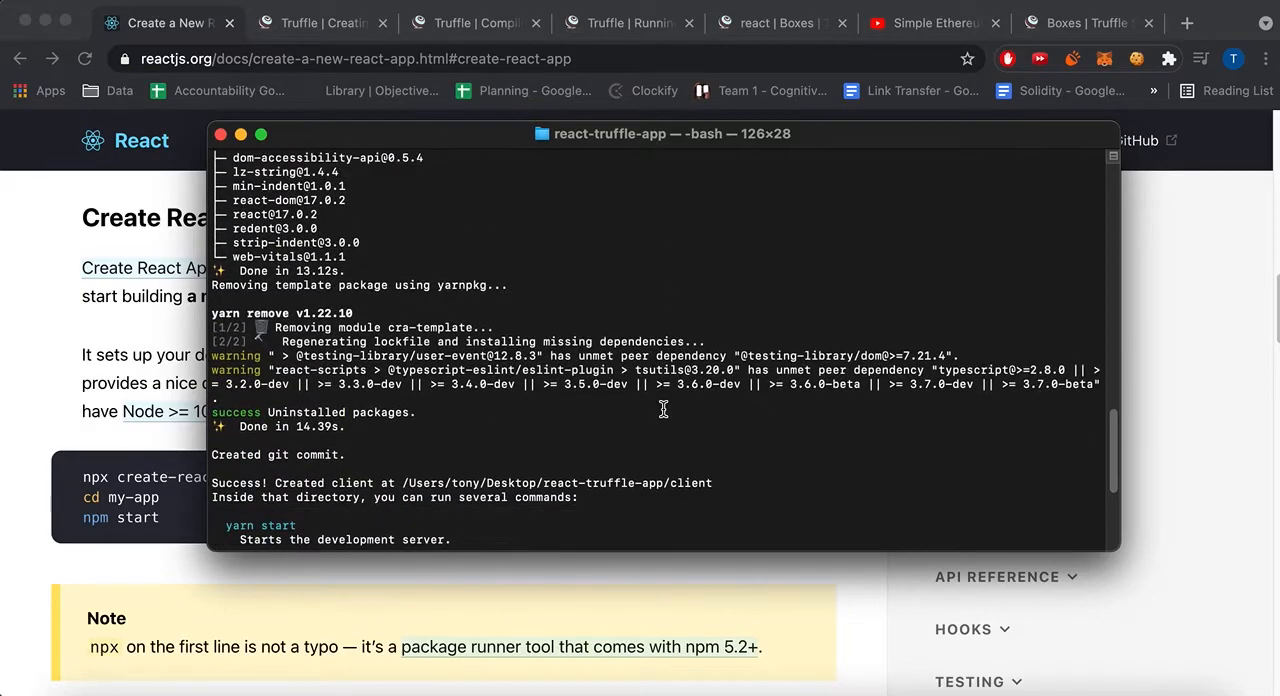
scroll("down", 3)
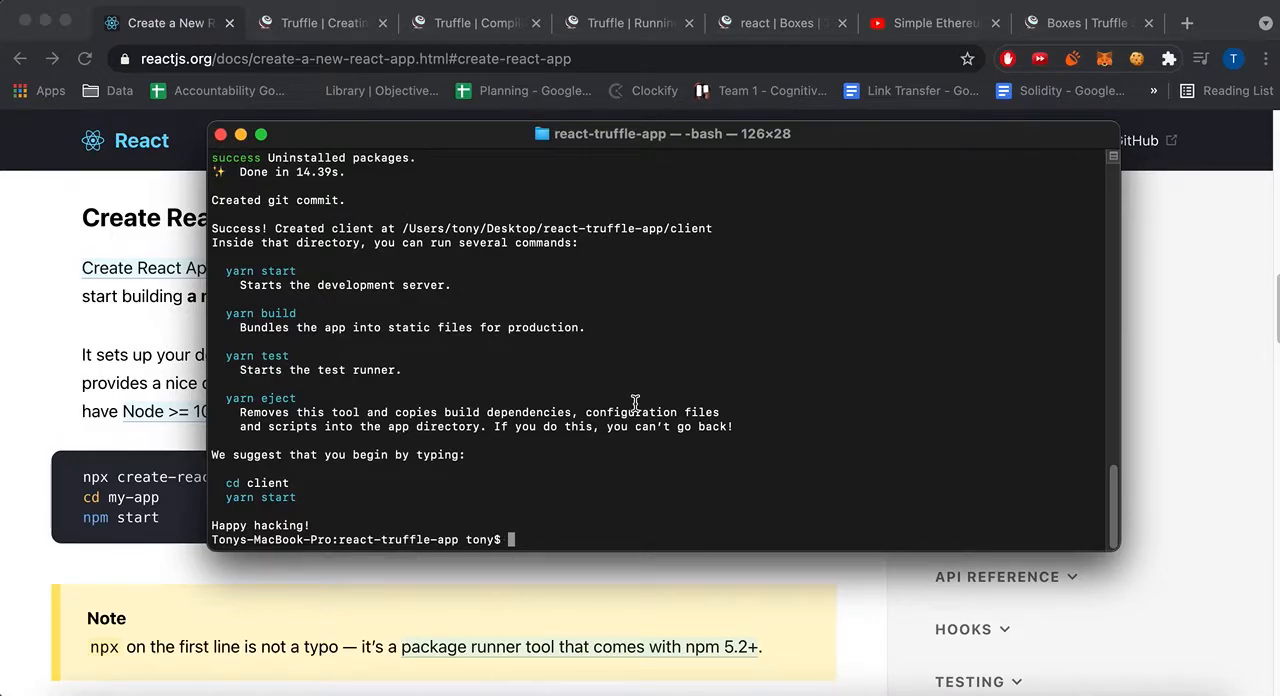
type("truffle de")
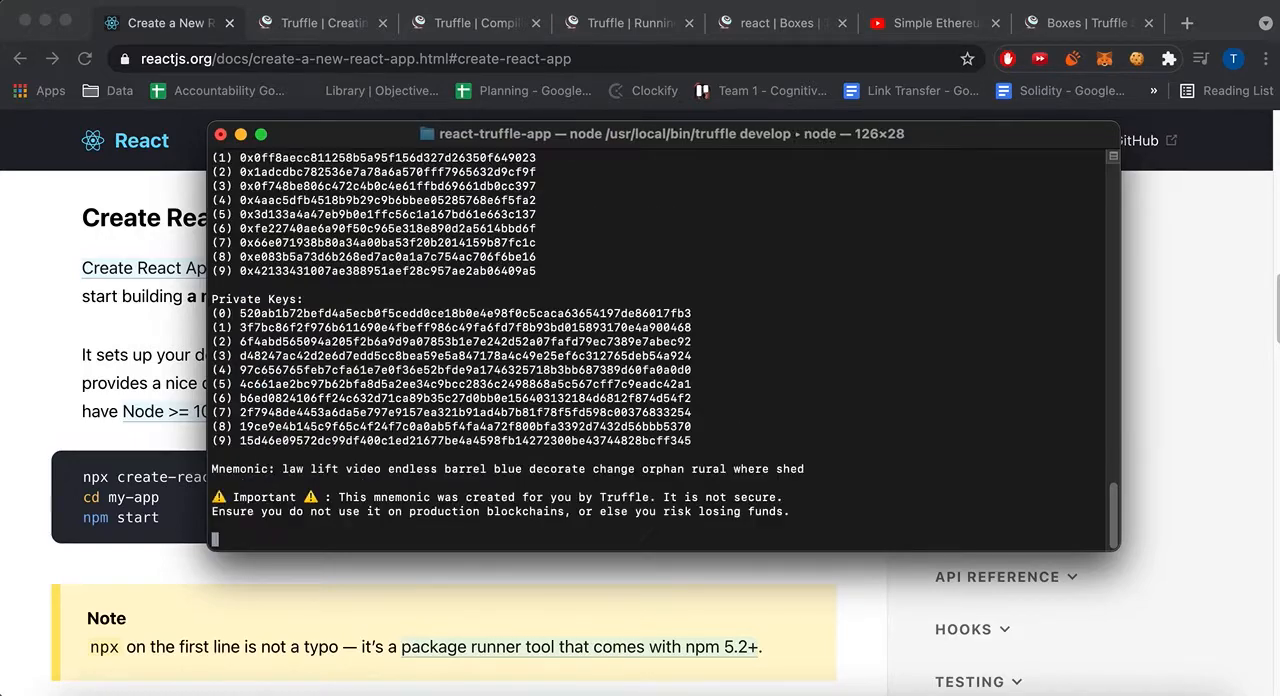
Begin a compile command at the truffle(develop) prompt and view Migrations.sol in VS Code
type("co")
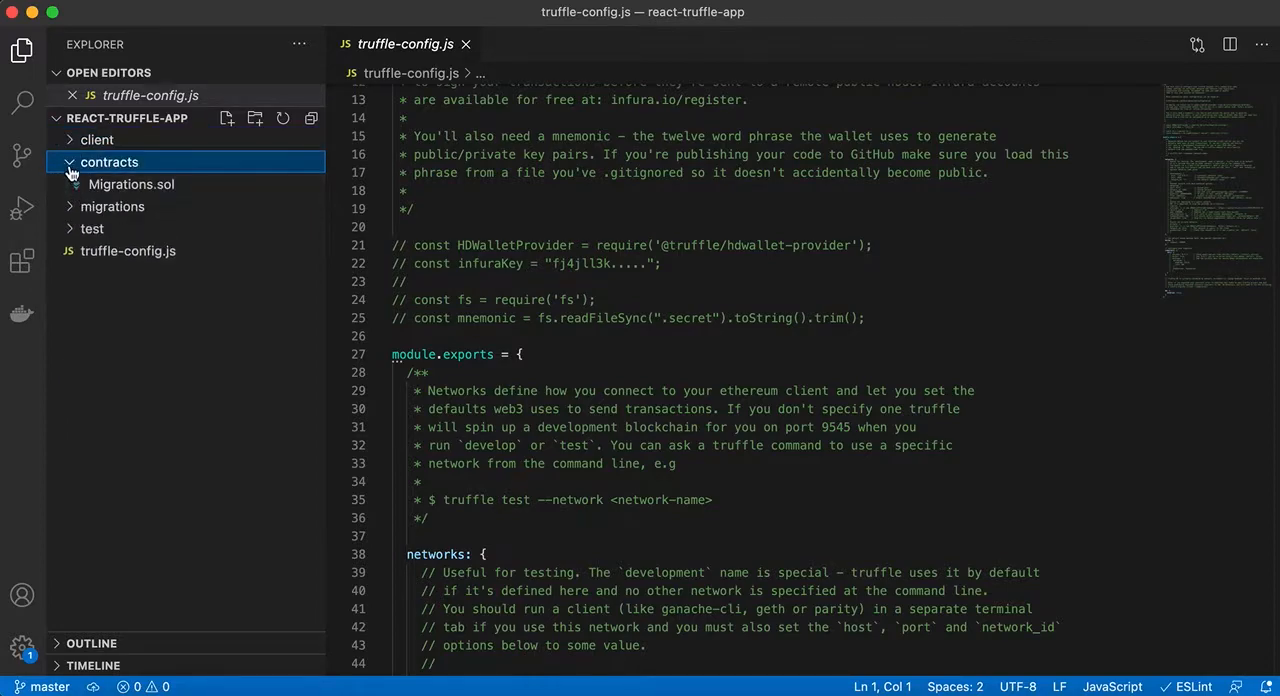
left_click(132, 184)
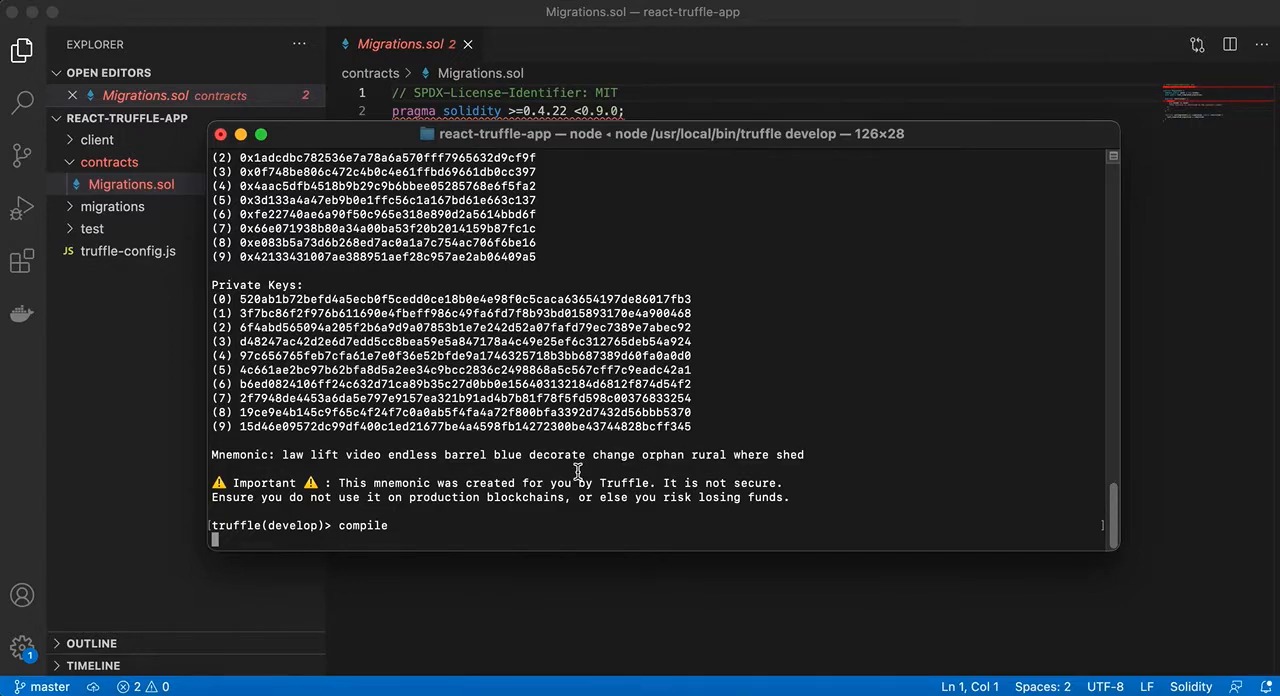
mouse_move(598, 464)
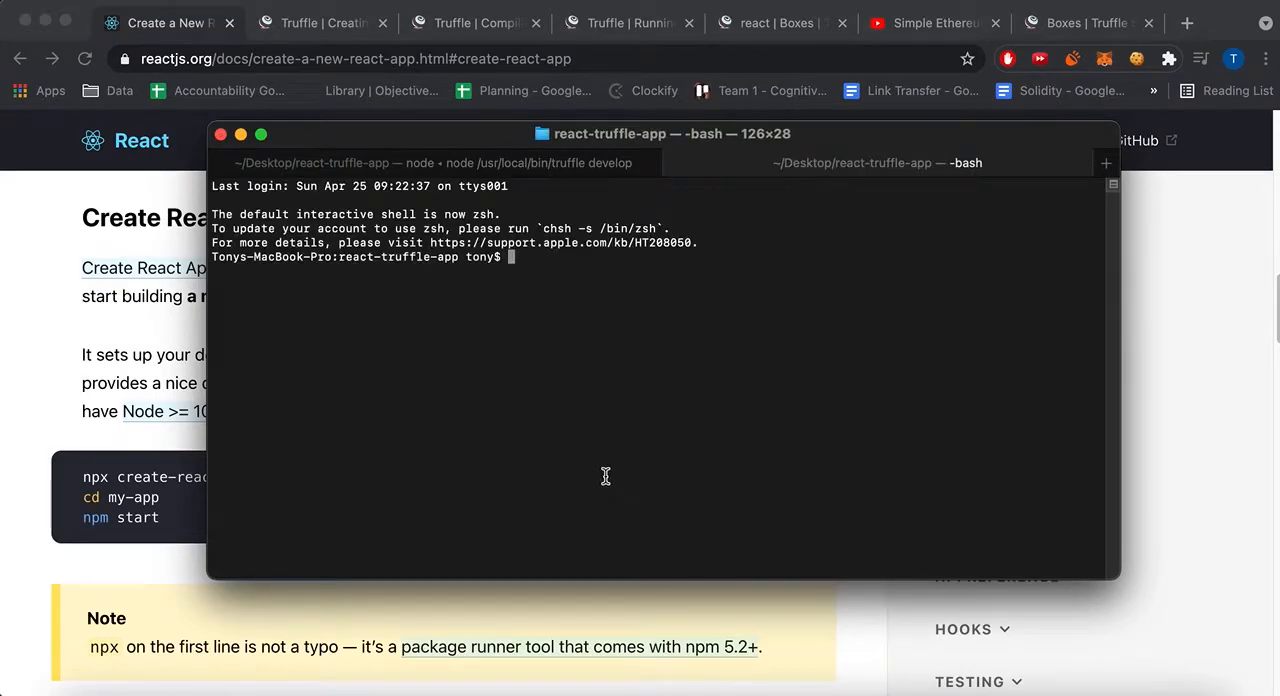
Compile the contracts and run migrate in the Truffle console, checking the compile messages
type("compile")
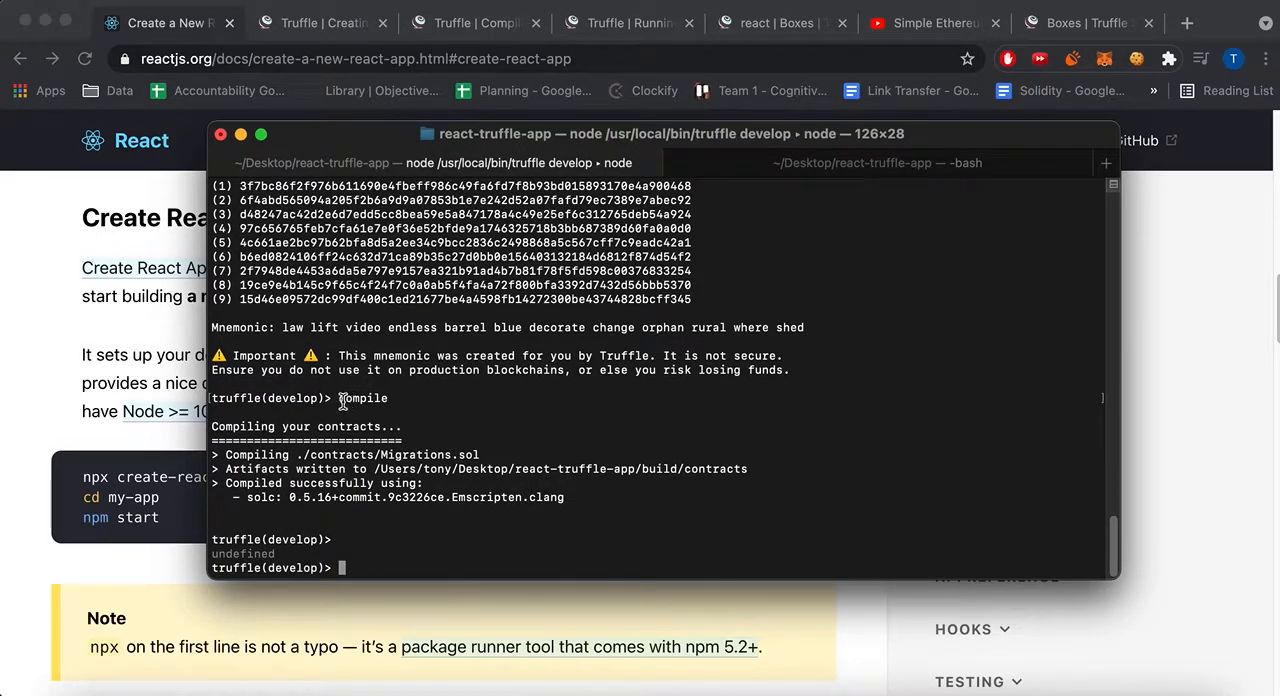
double_click(364, 398)
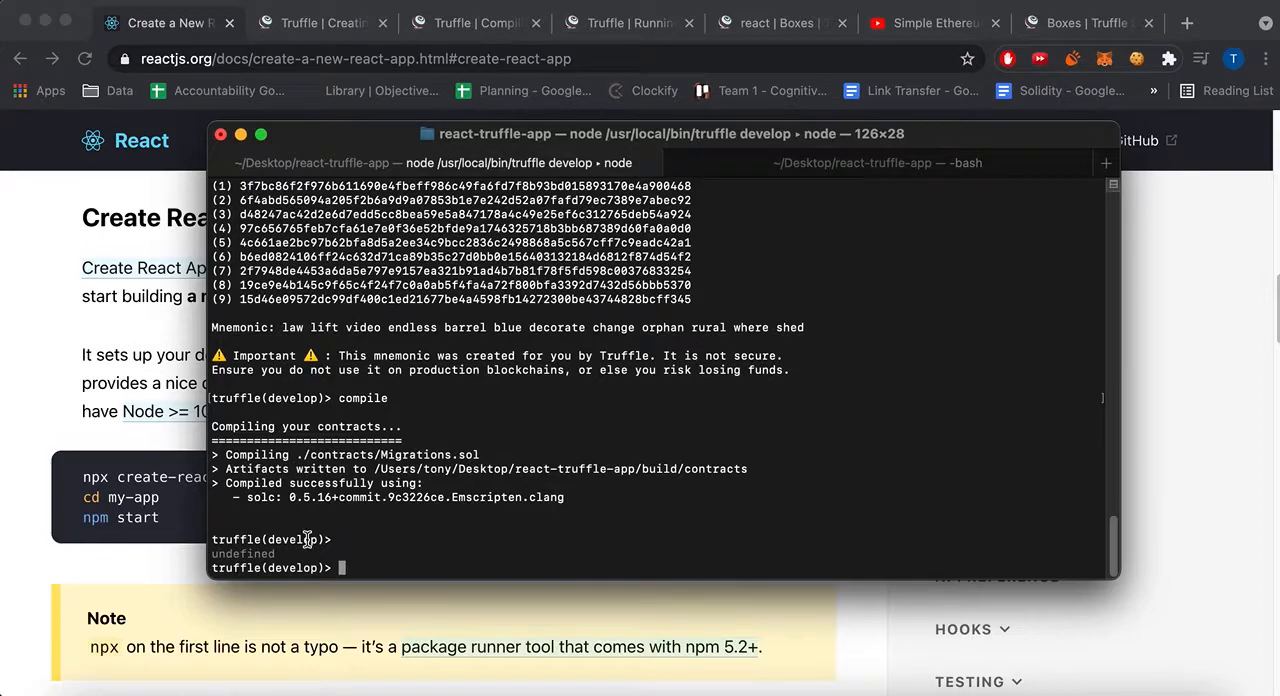
type("migrate")
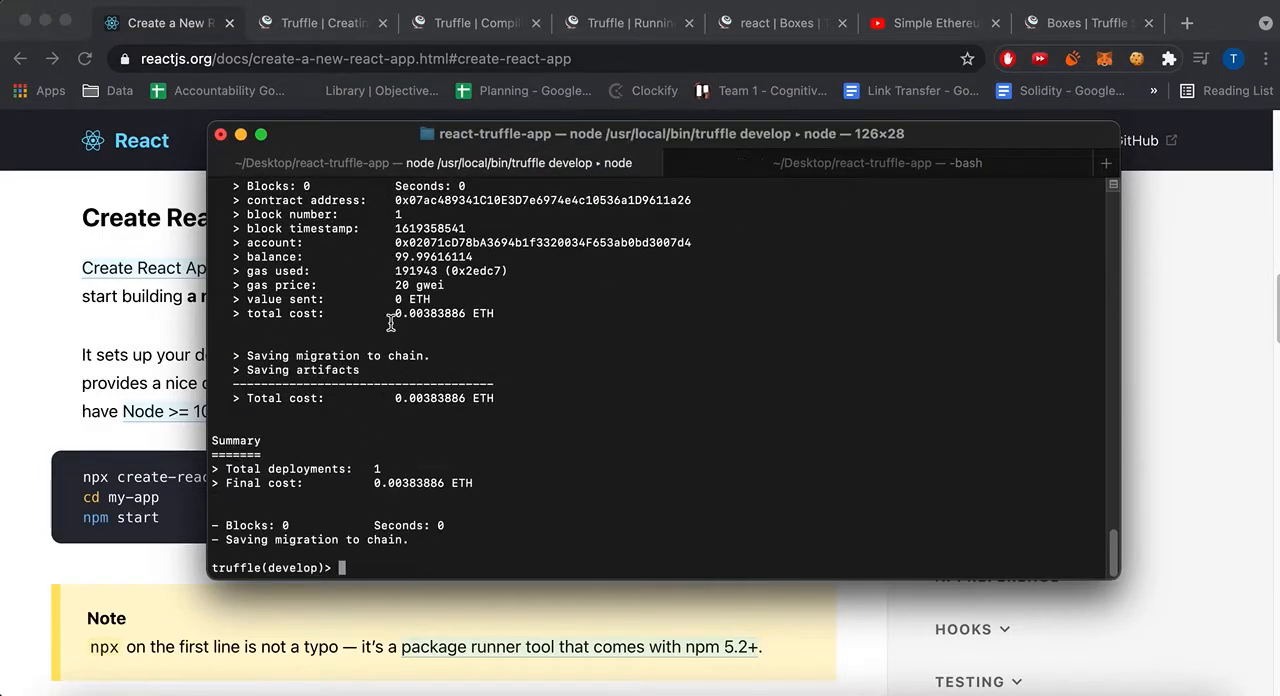
type("migrate")
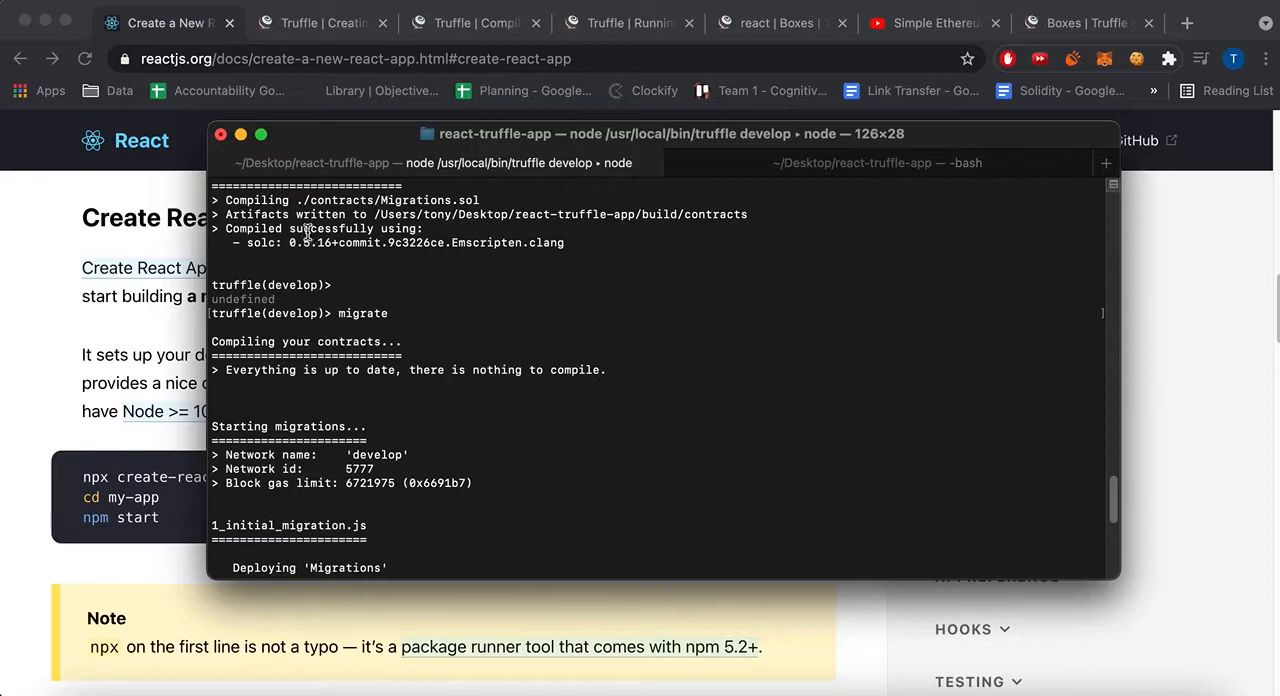
double_click(314, 244)
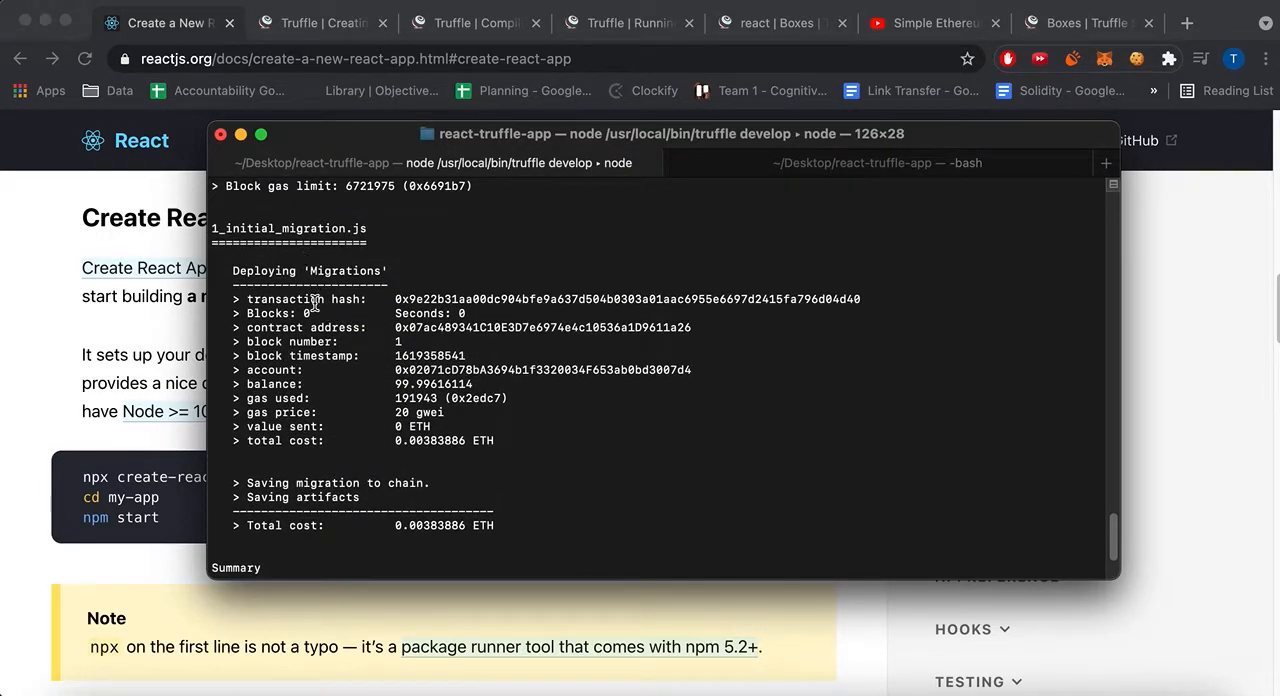
Review the Migrations deployment cost of 0.00383886 ETH and move to the bash tab
scroll("down", 3)
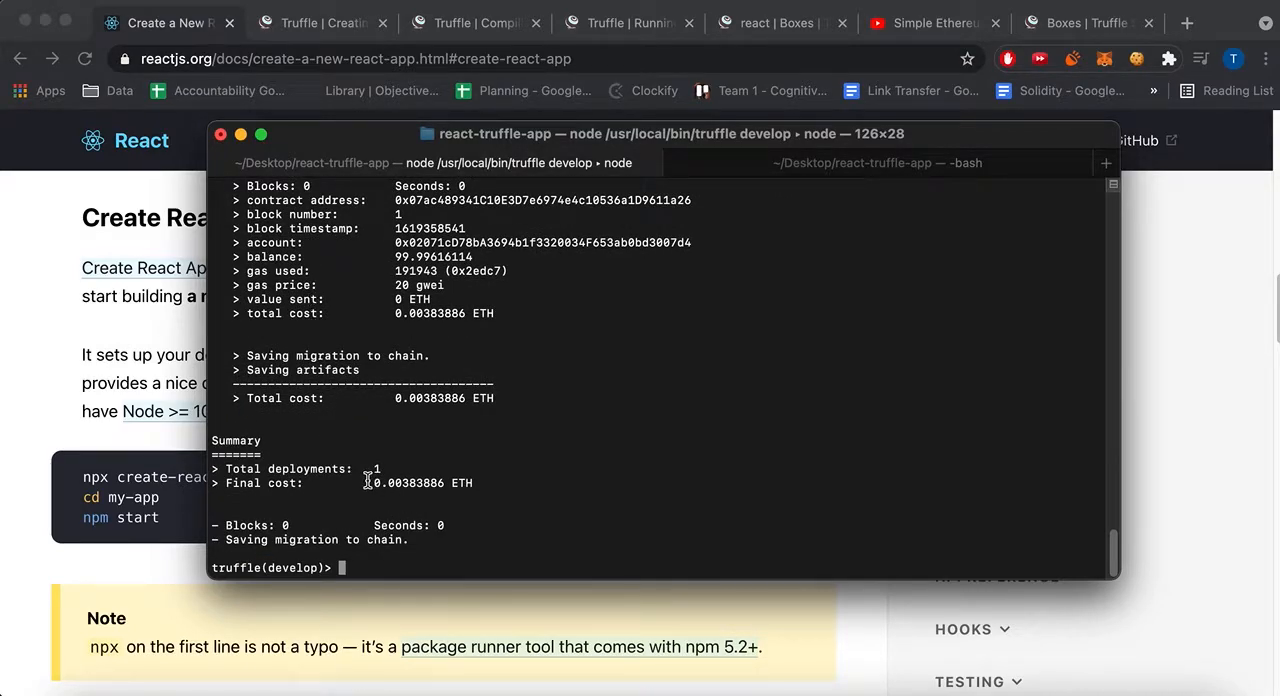
double_click(408, 484)
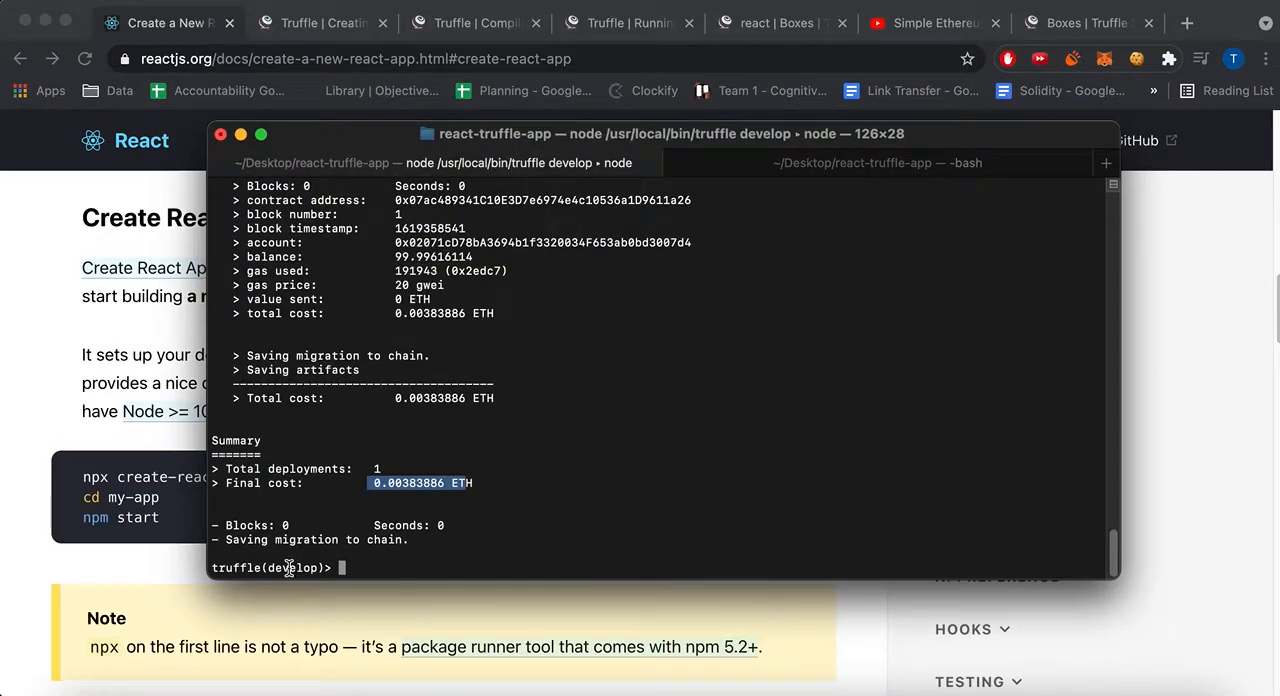
left_click(870, 162)
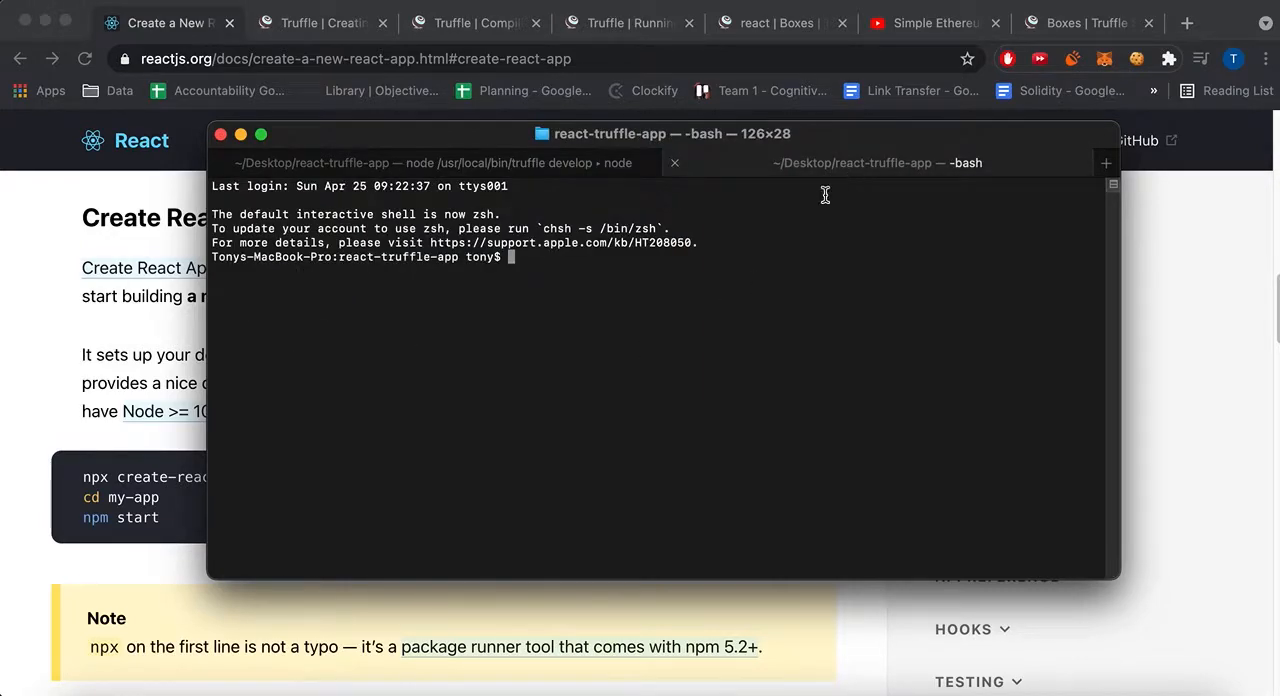
mouse_move(384, 444)
type("cd c")
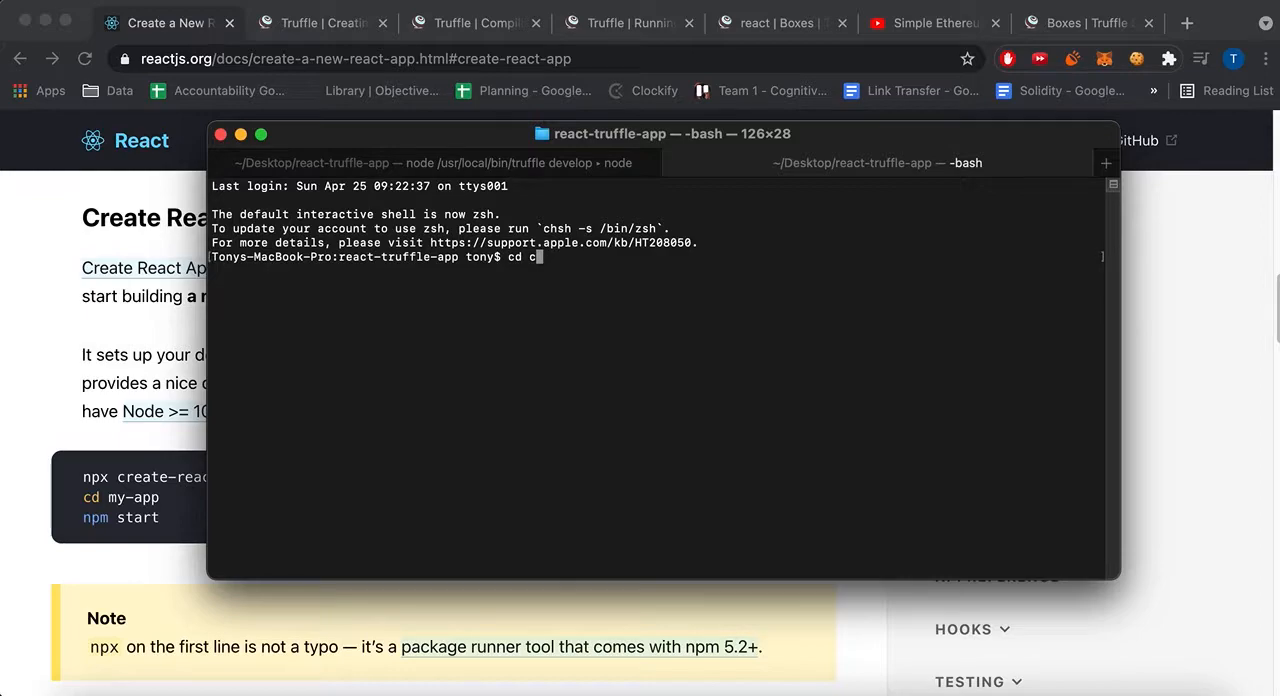
Change into the client folder and launch the React dev server with npm start
key("Backspace")
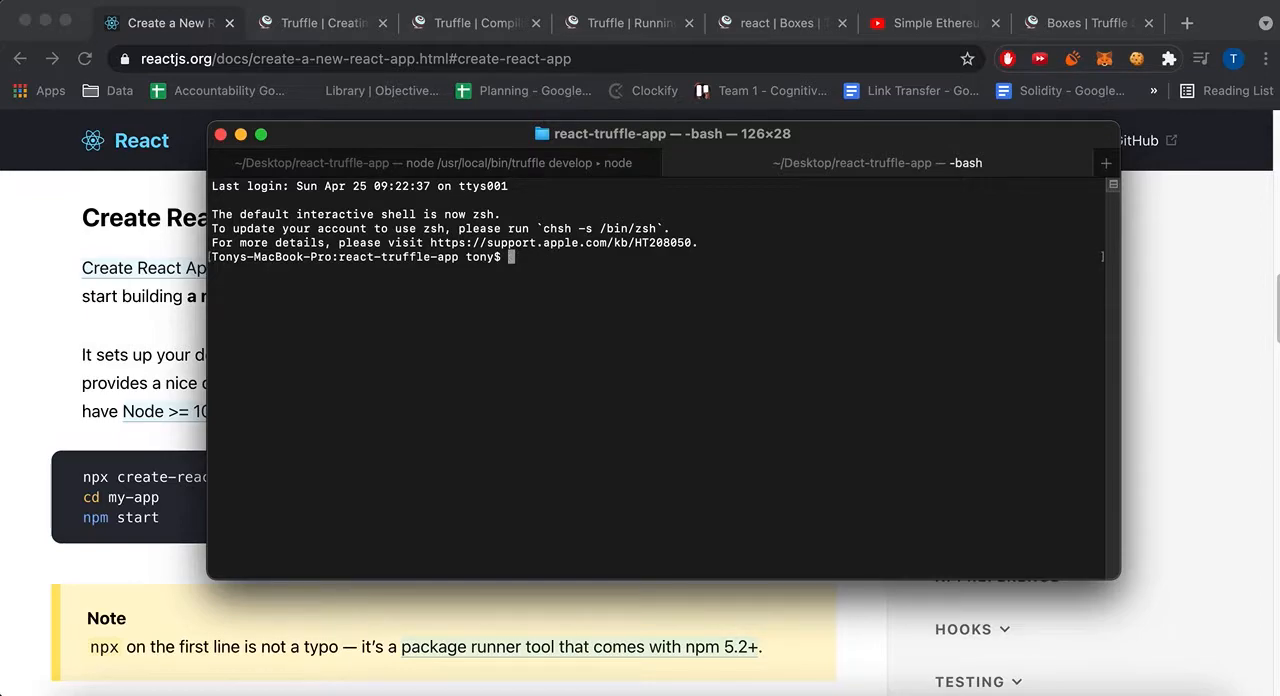
type("cd lient/")
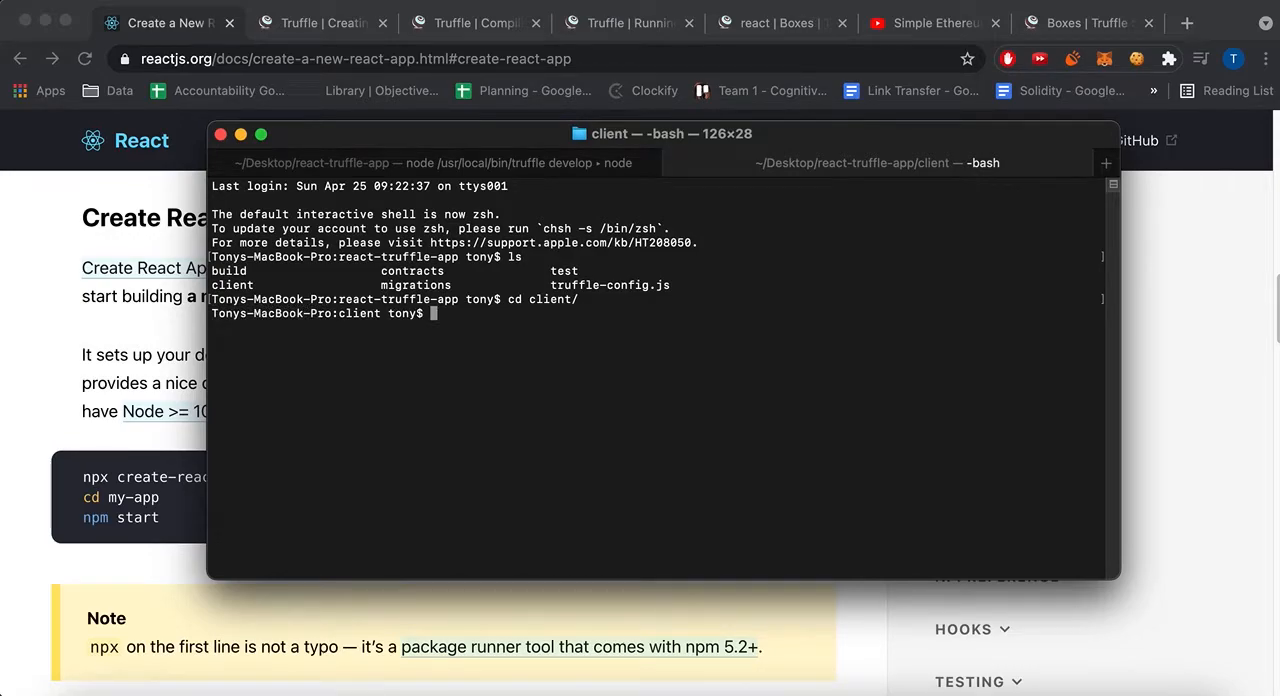
type("npm start")
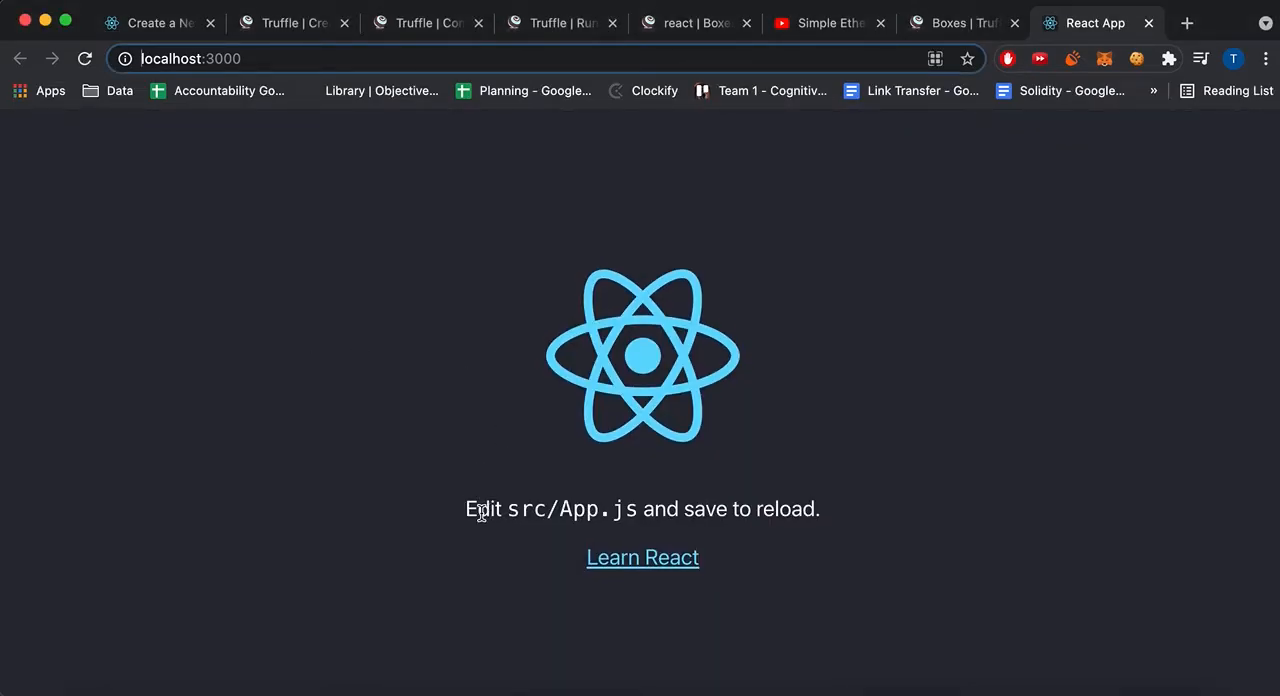
Highlight the word Edit on the default React page at localhost:3000
double_click(576, 508)
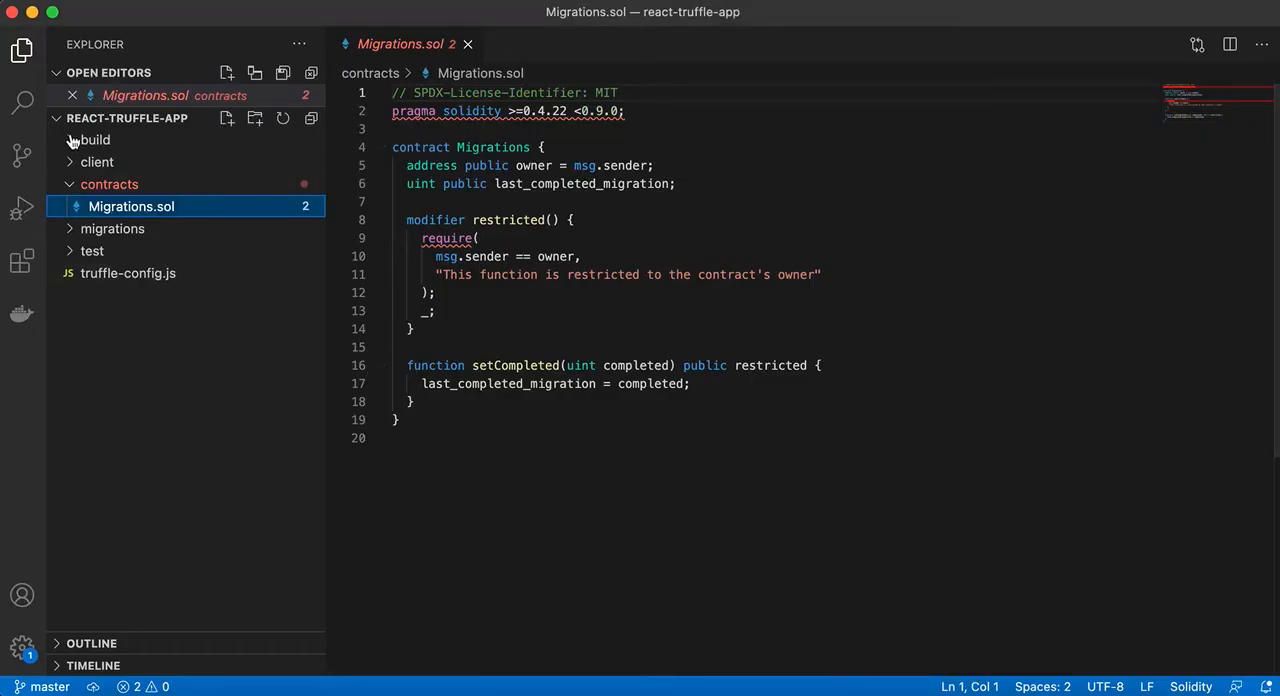
Expand the client and src folders to reach App.js
left_click(96, 162)
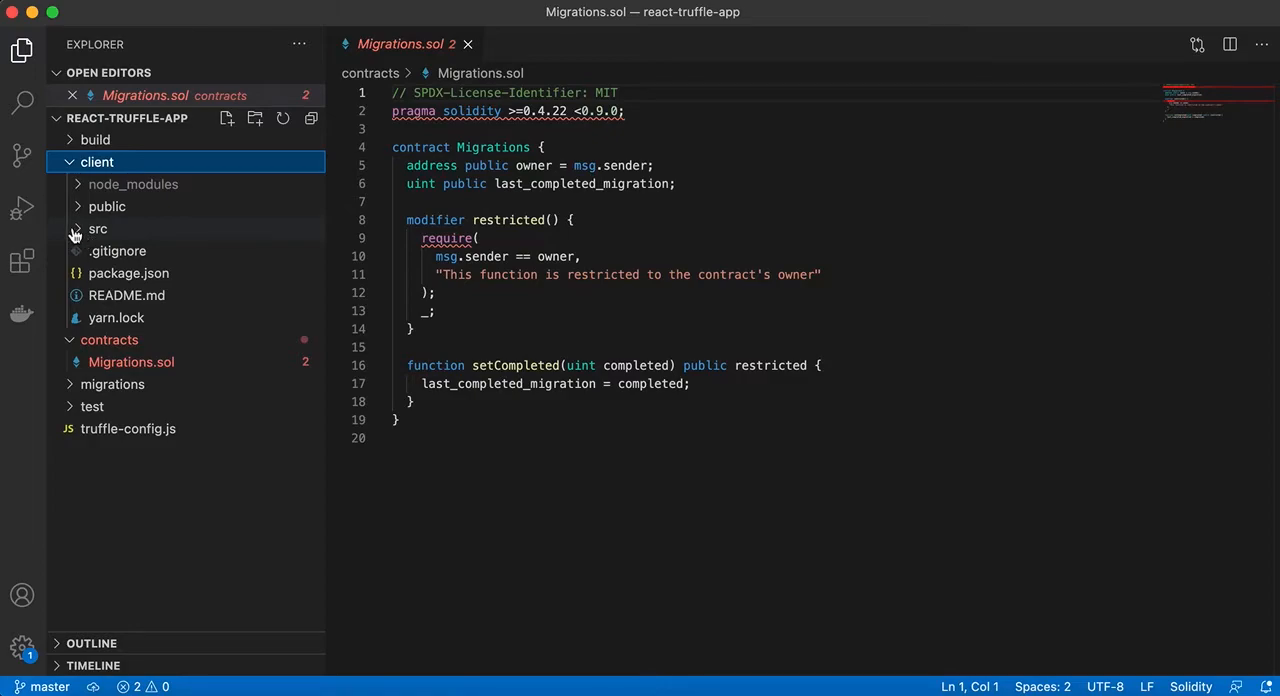
left_click(96, 228)
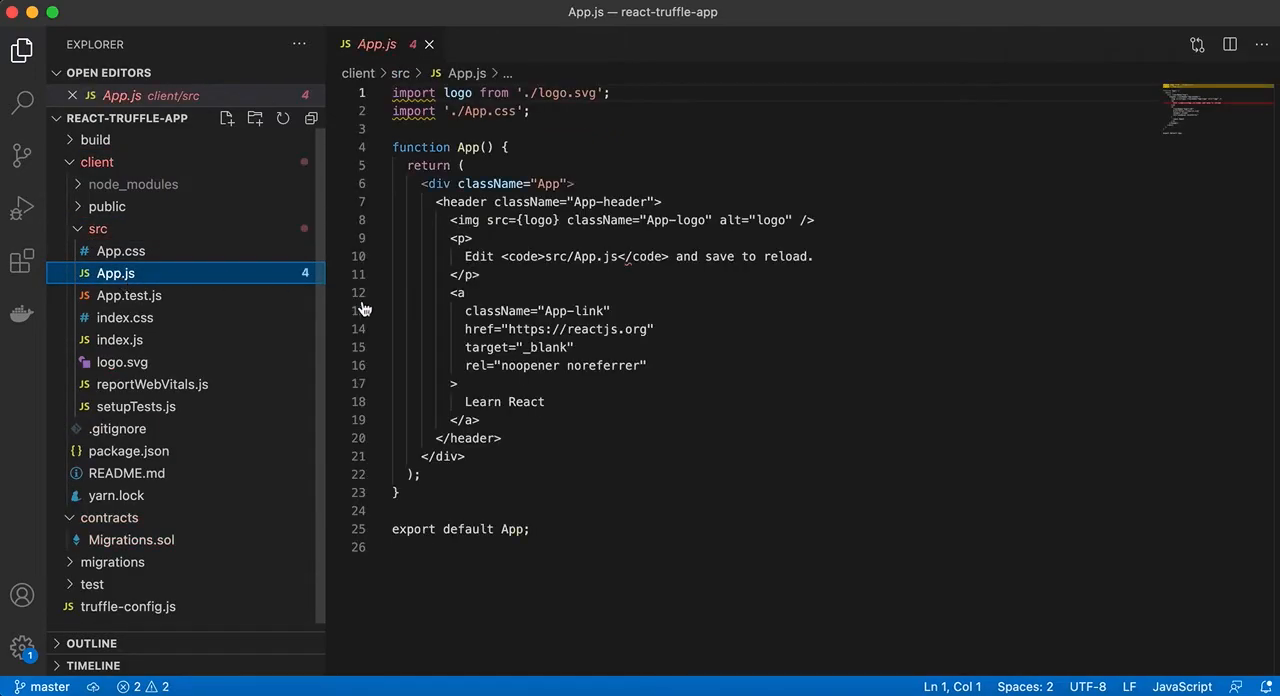